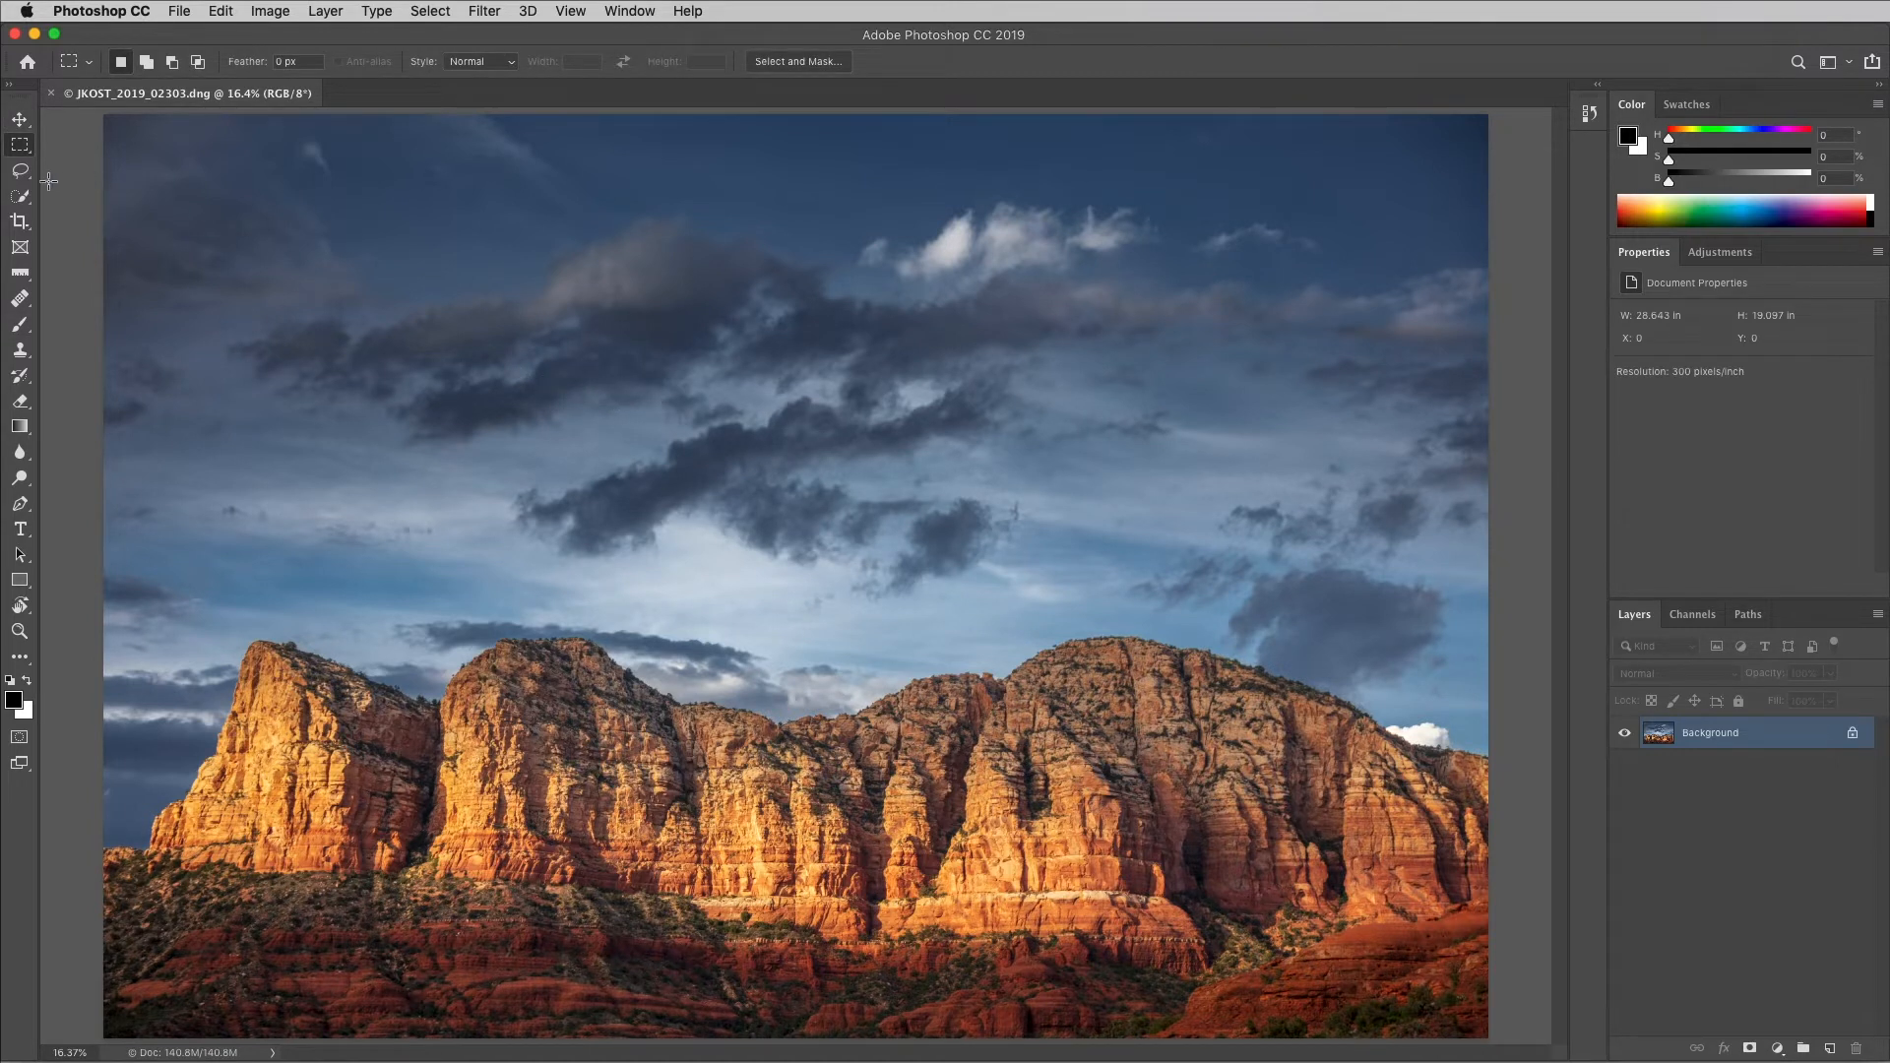
mouse_move(20, 173)
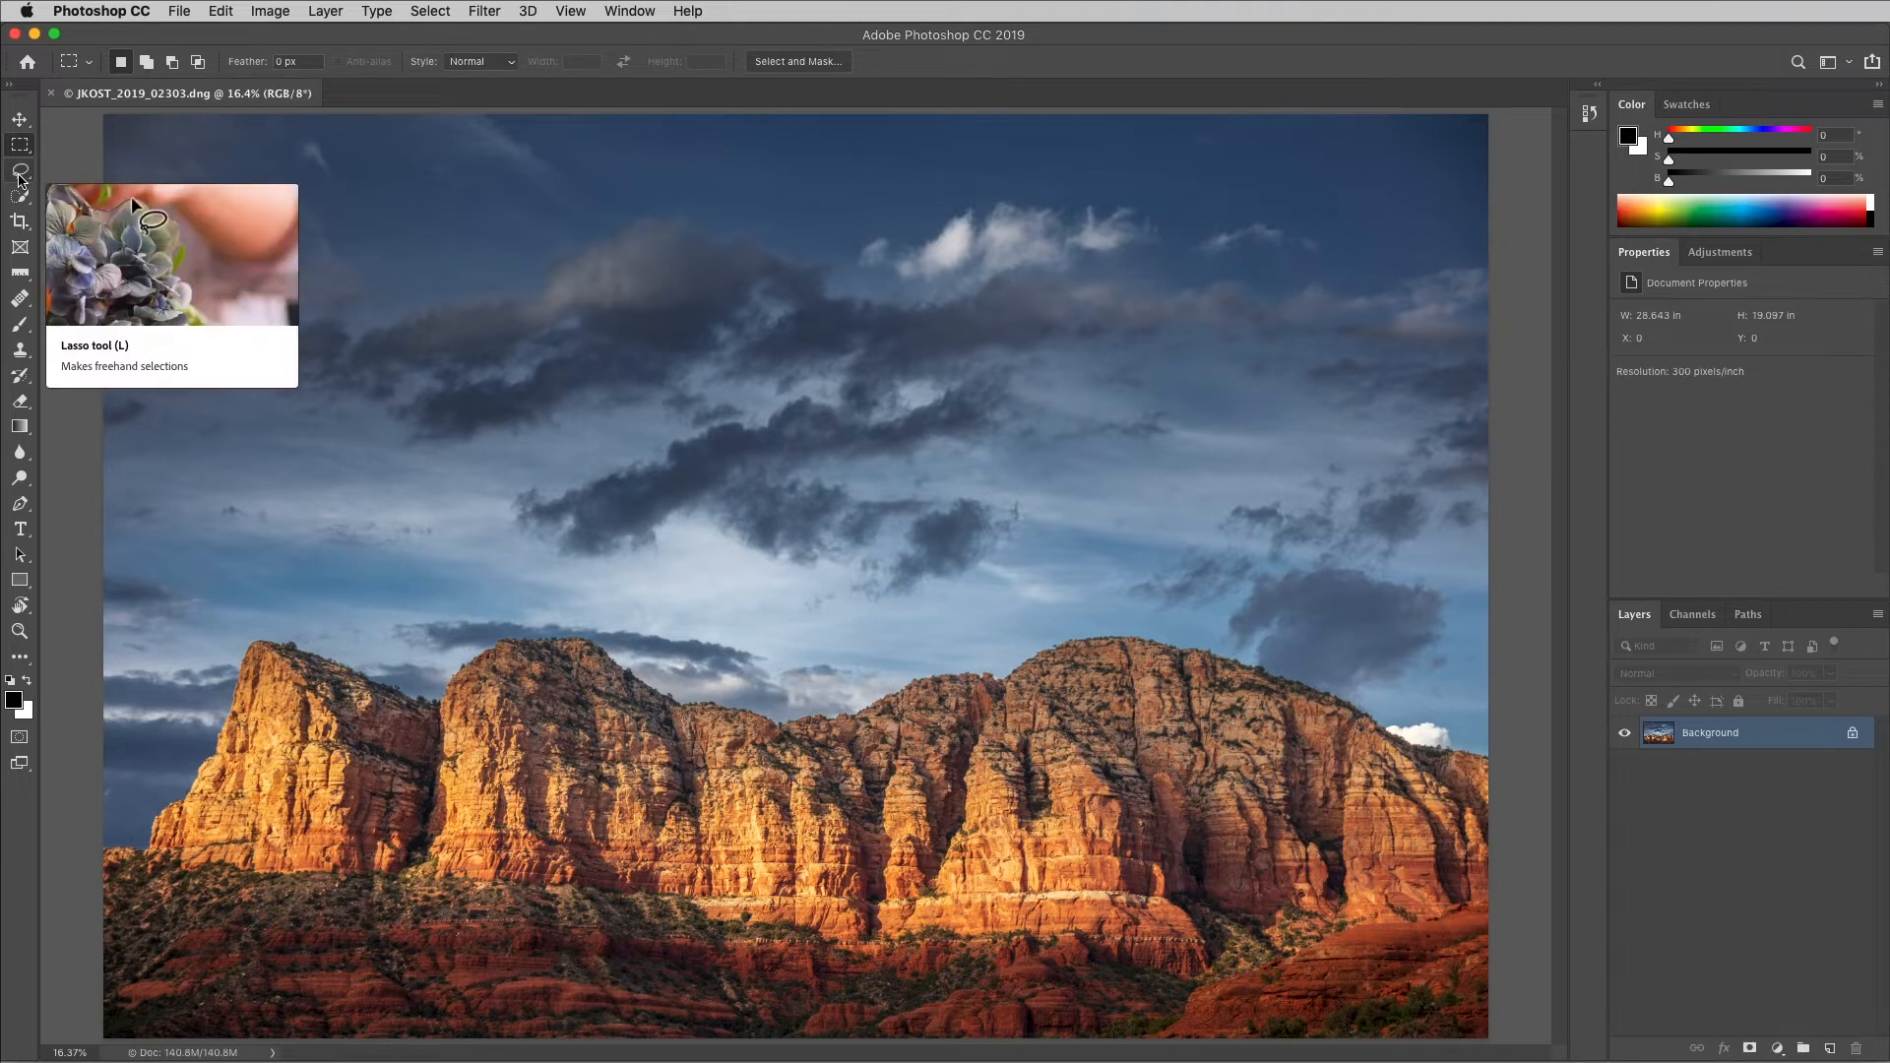
mouse_move(187, 262)
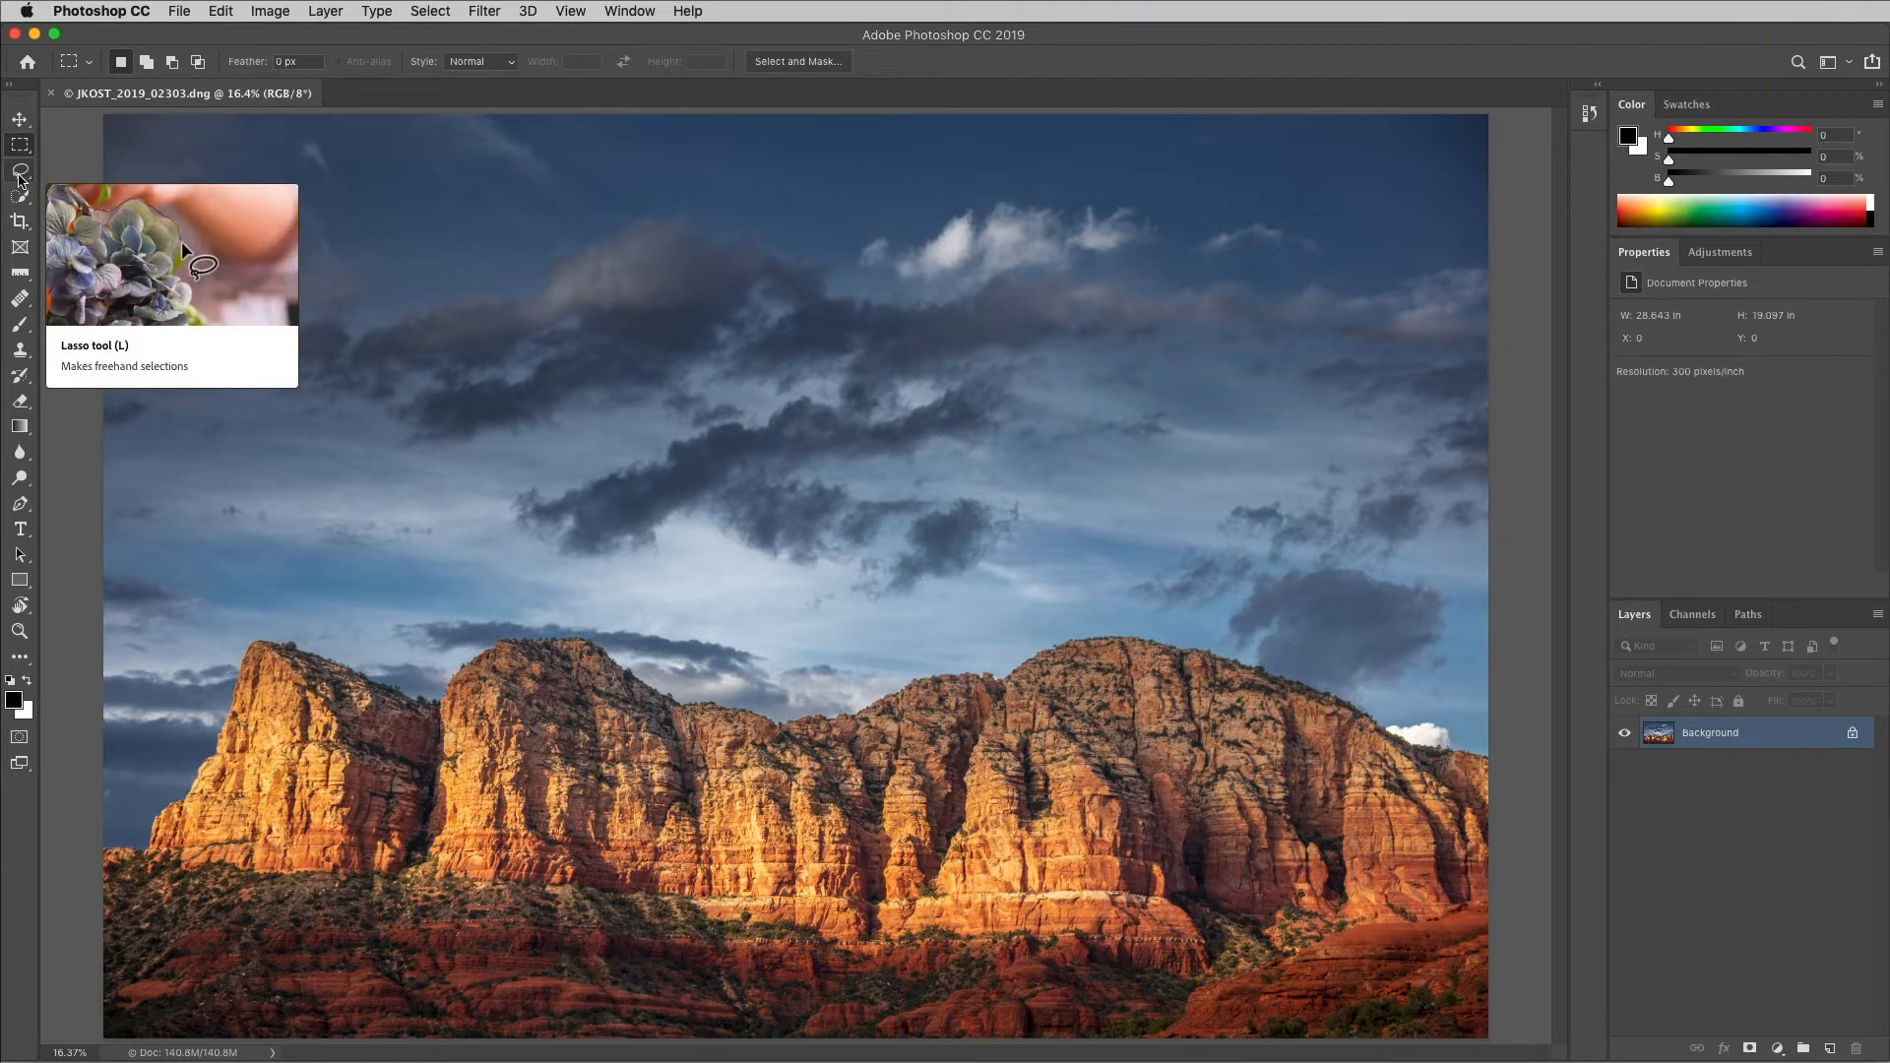
mouse_move(120, 151)
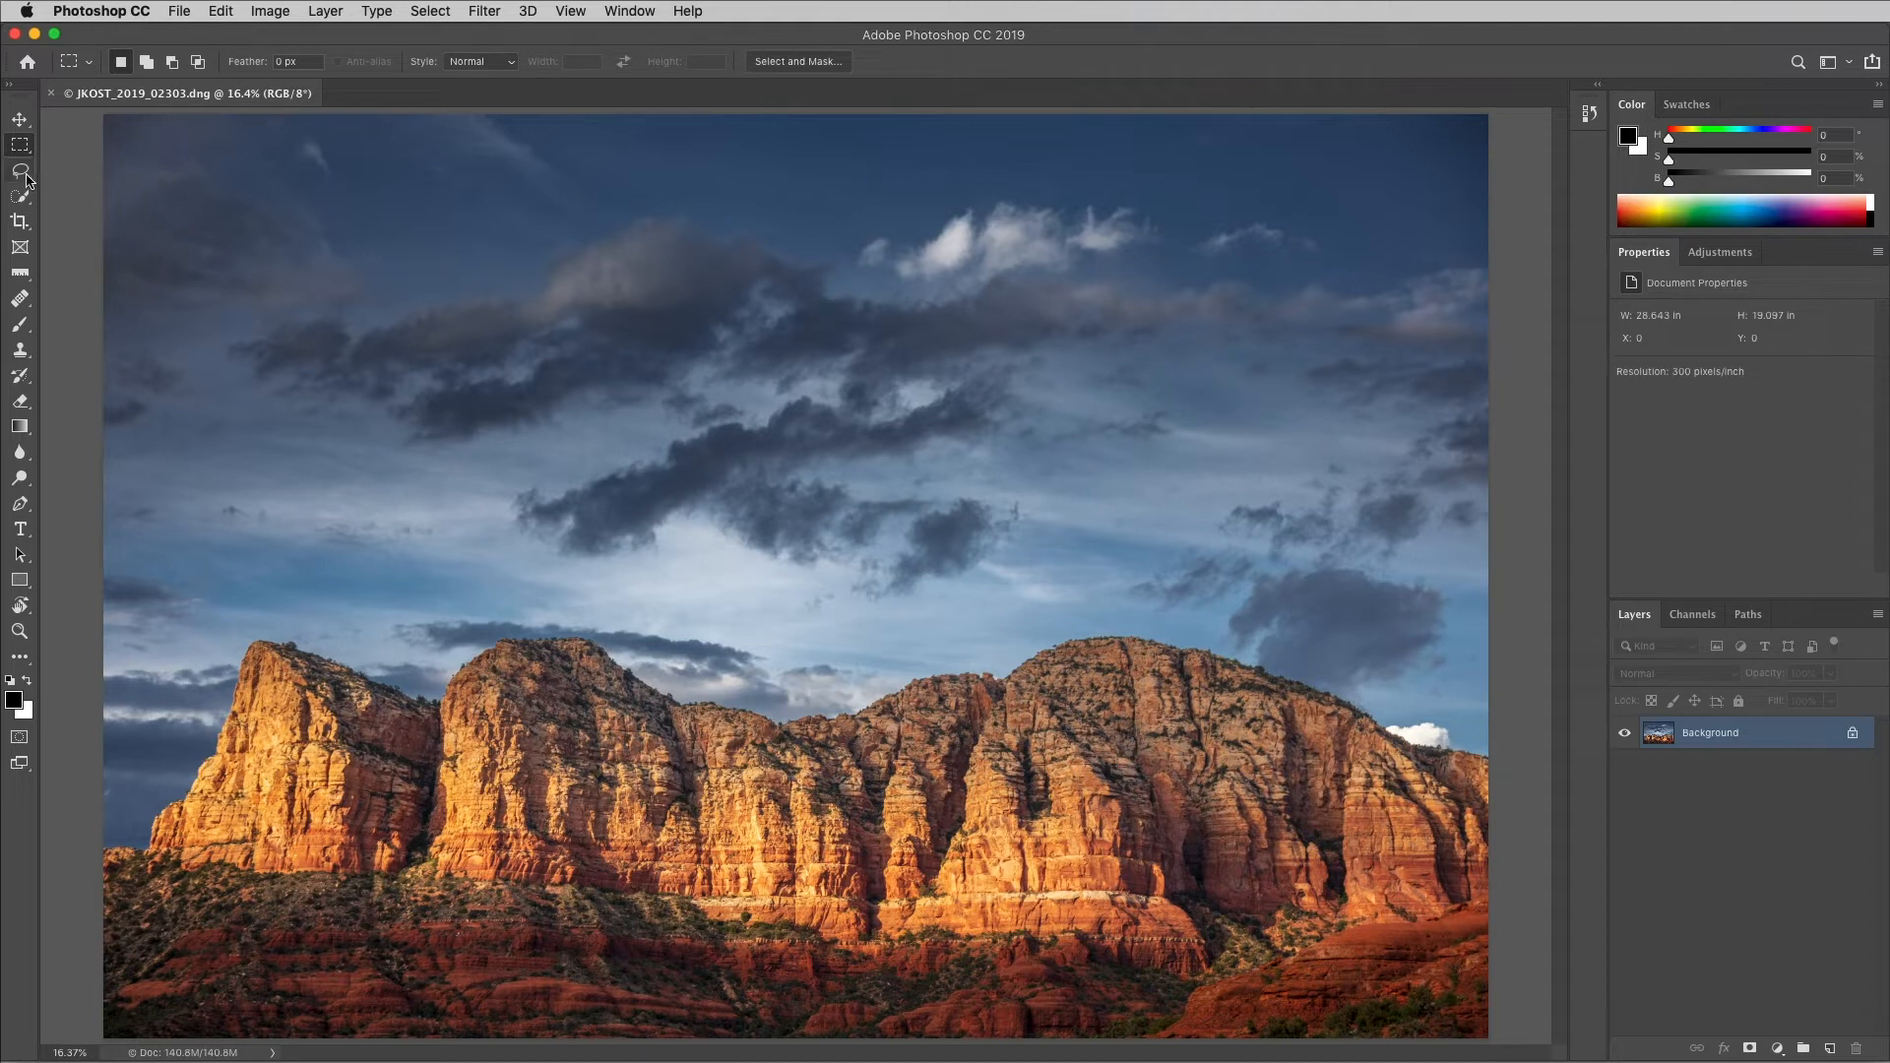
- Cycle the lasso group from Polygonal to Magnetic Lasso, then reach for the Photoshop menu
click(20, 169)
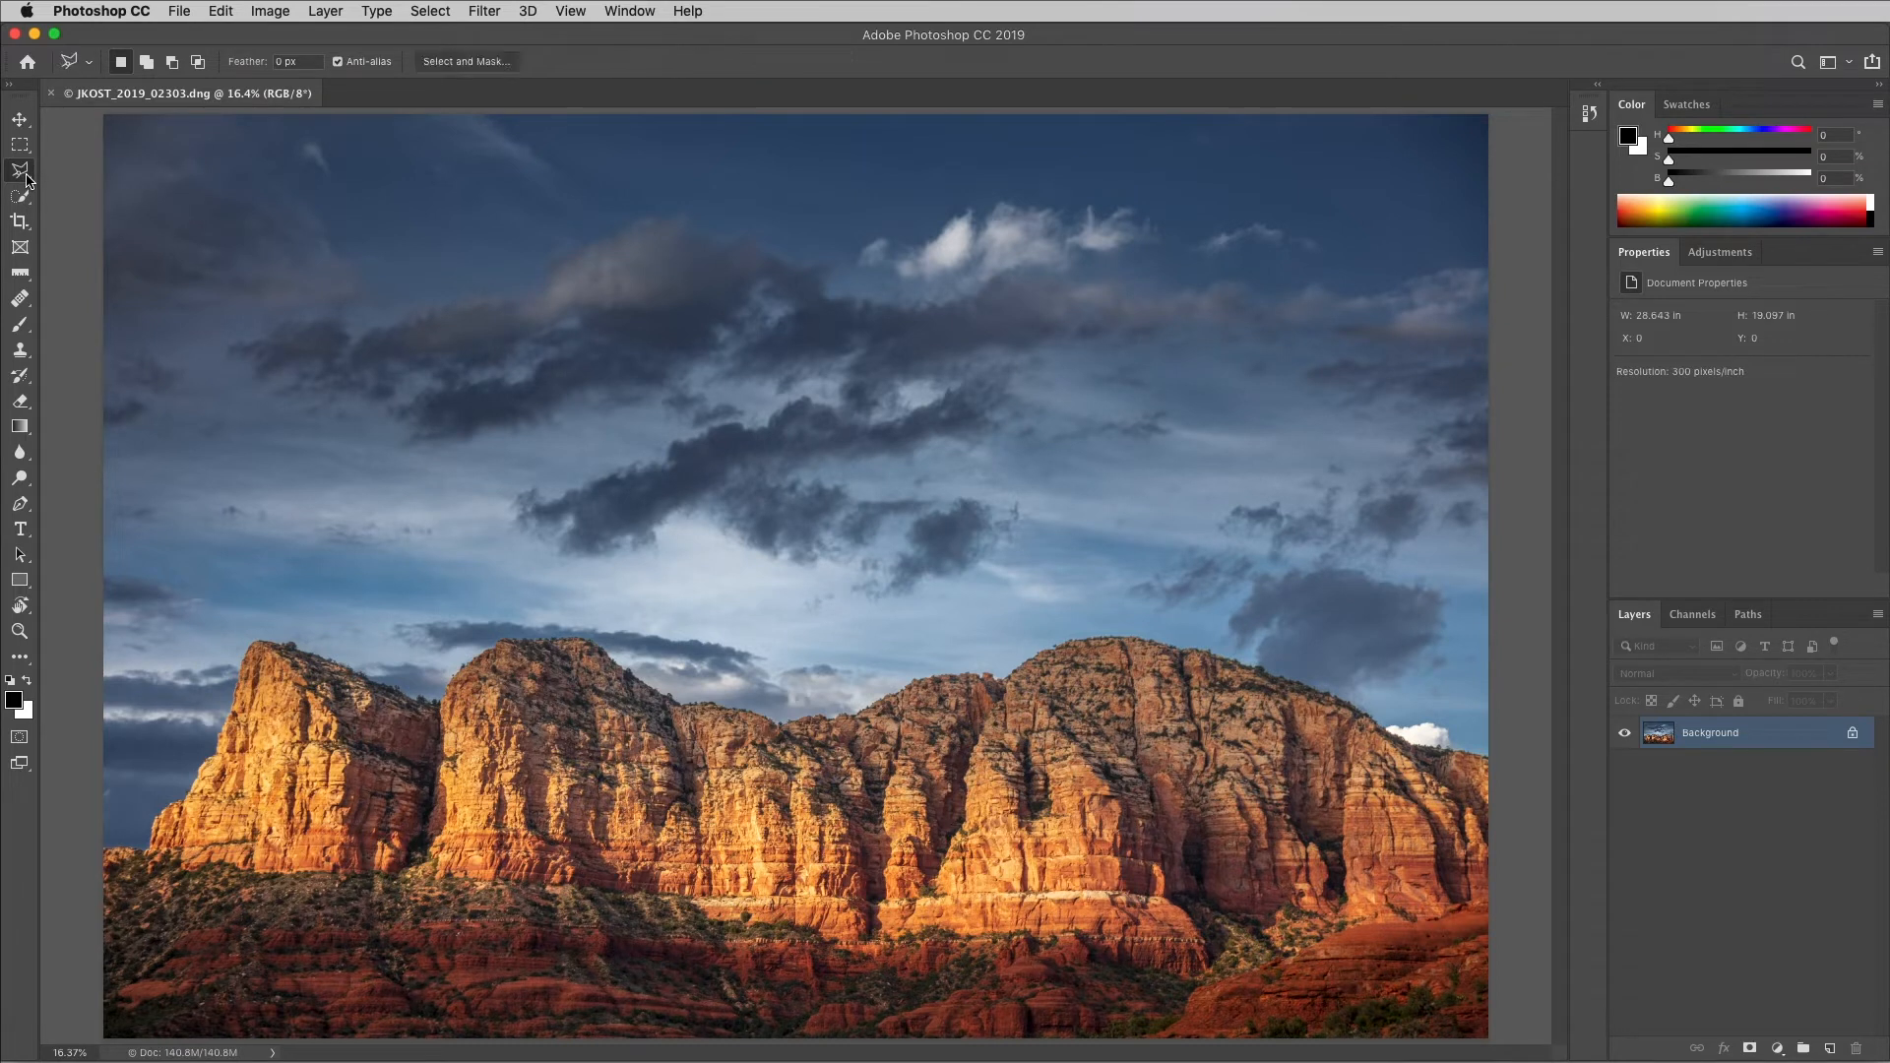
click(20, 170)
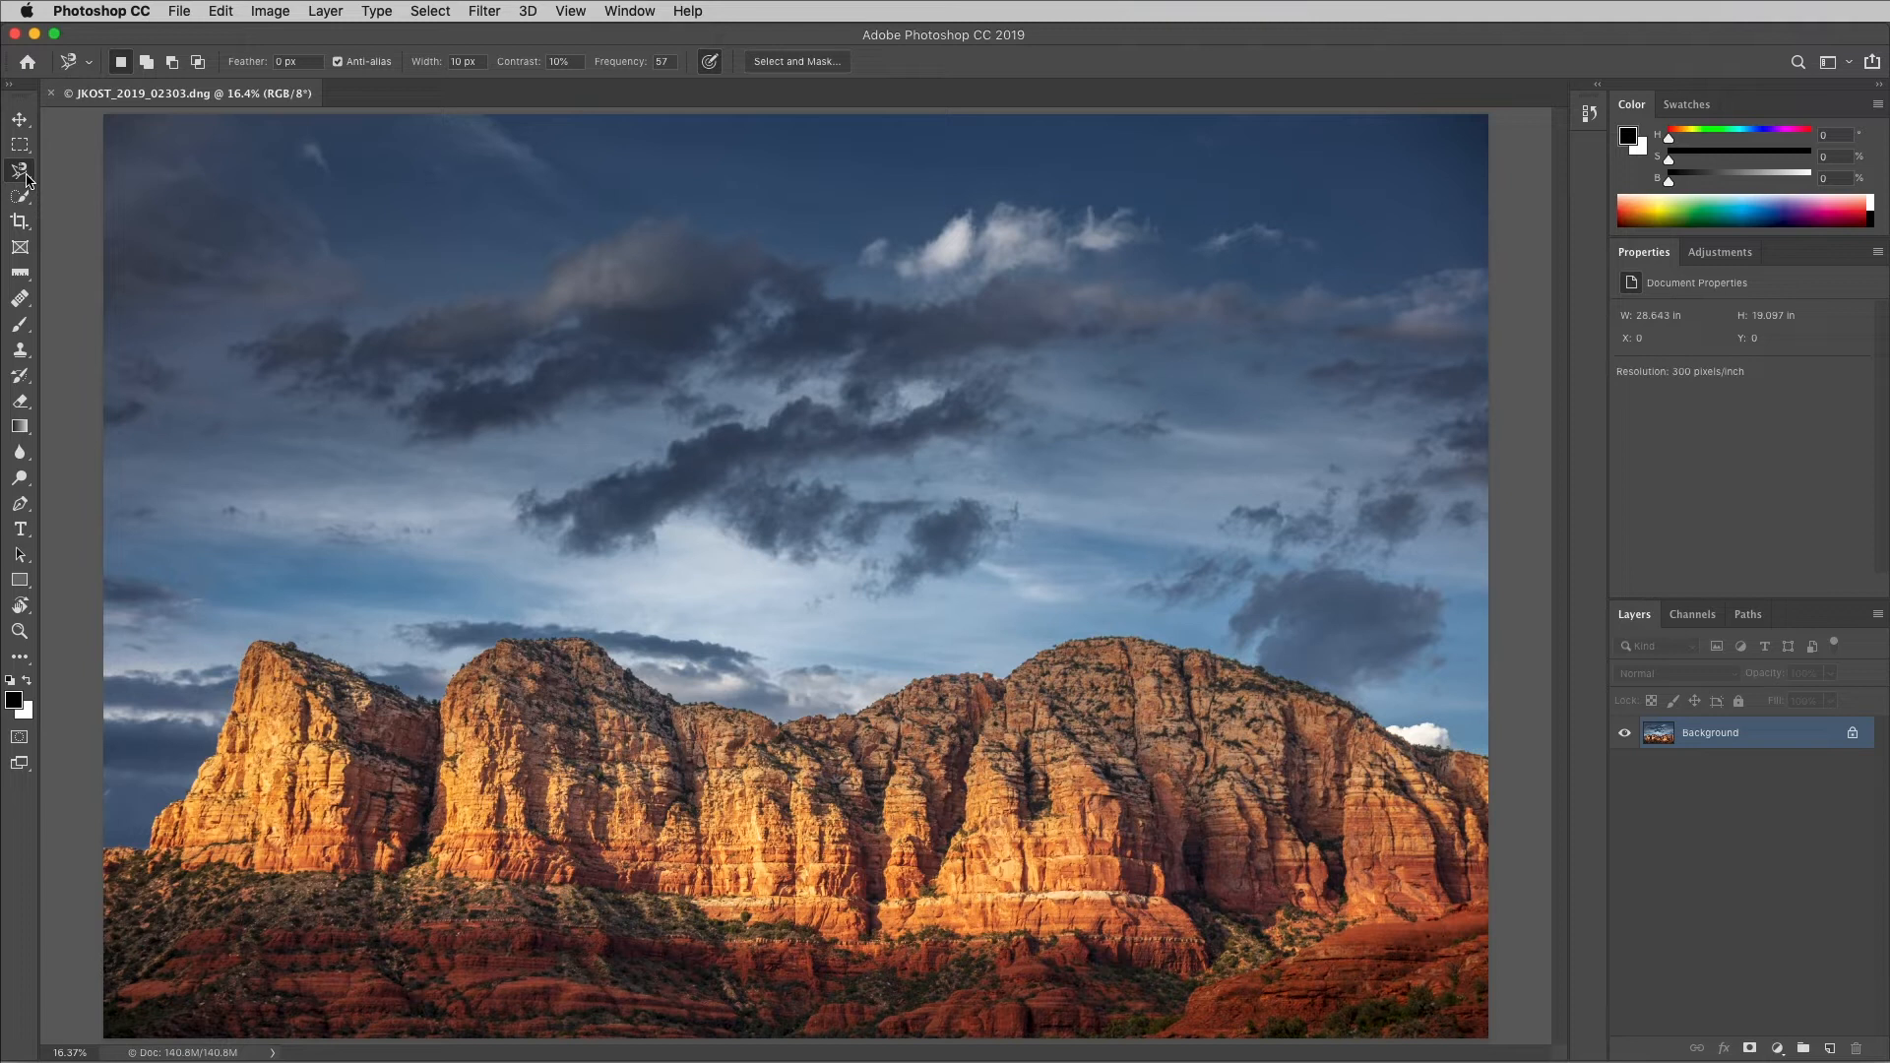
click(101, 11)
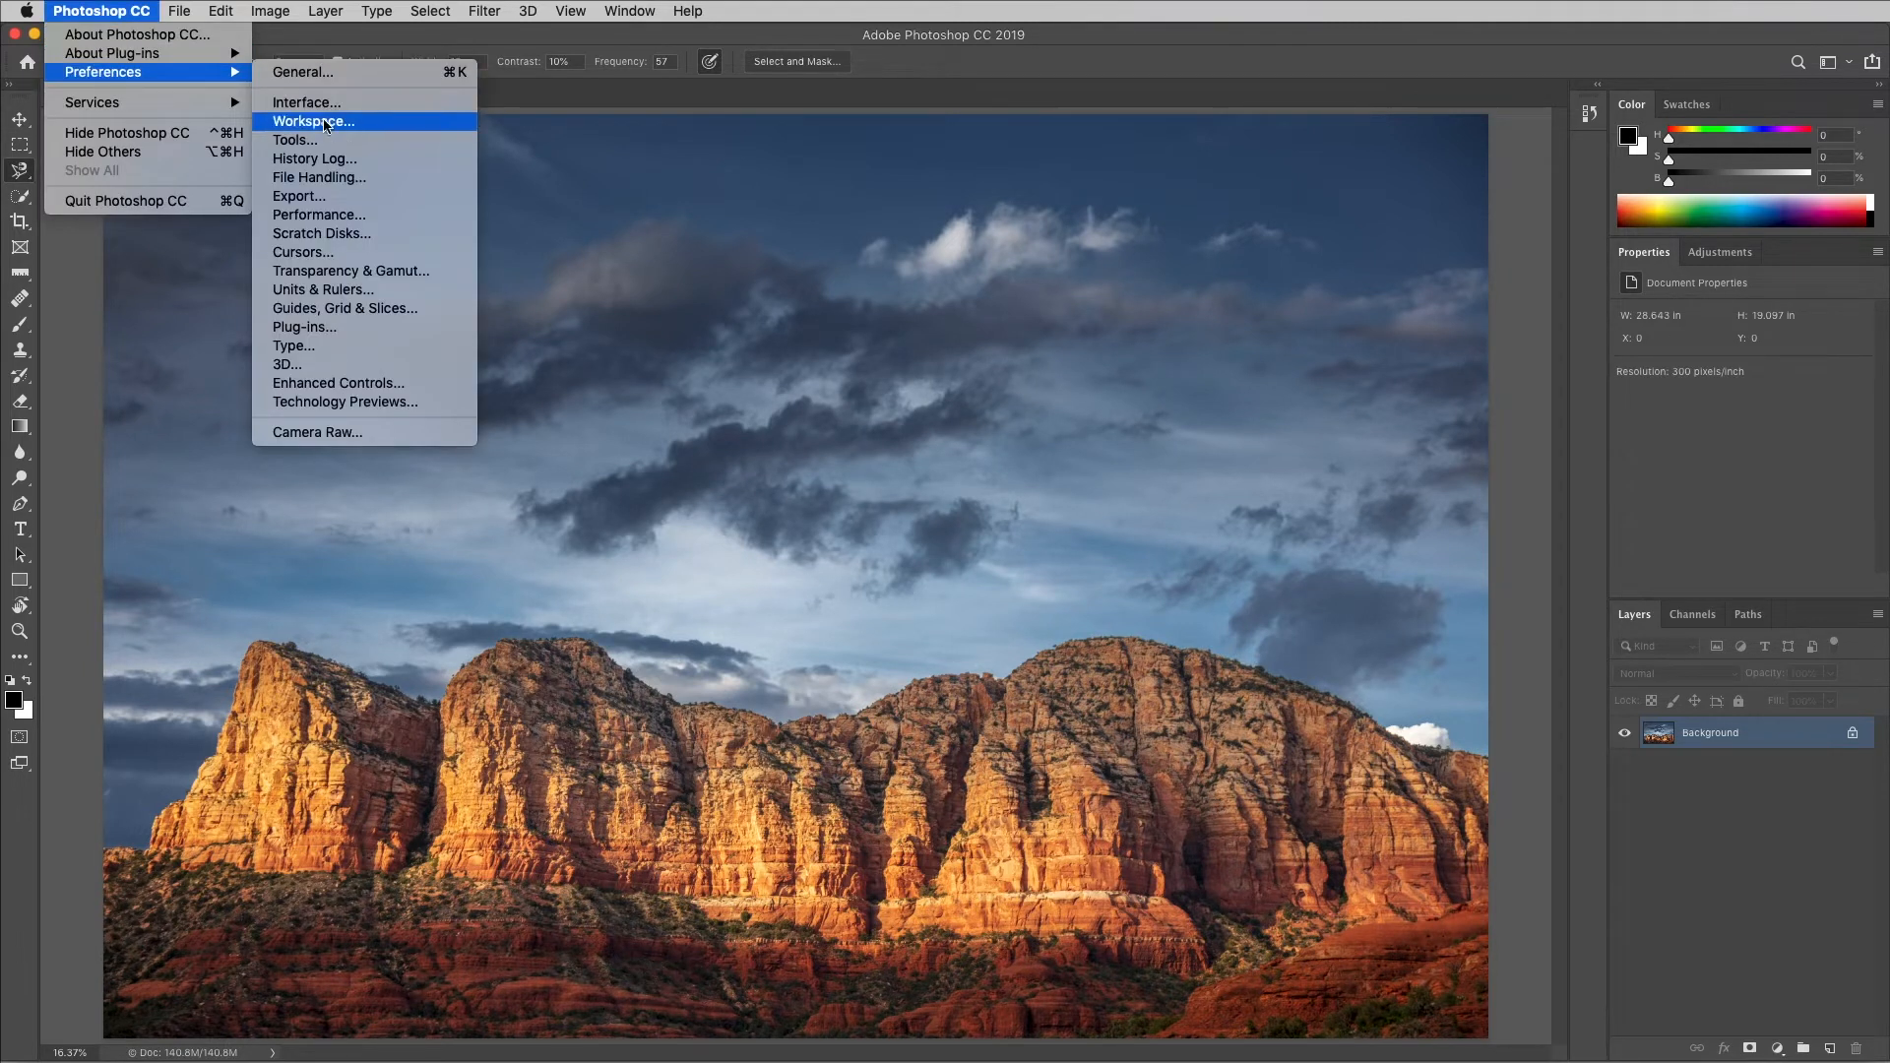
click(294, 138)
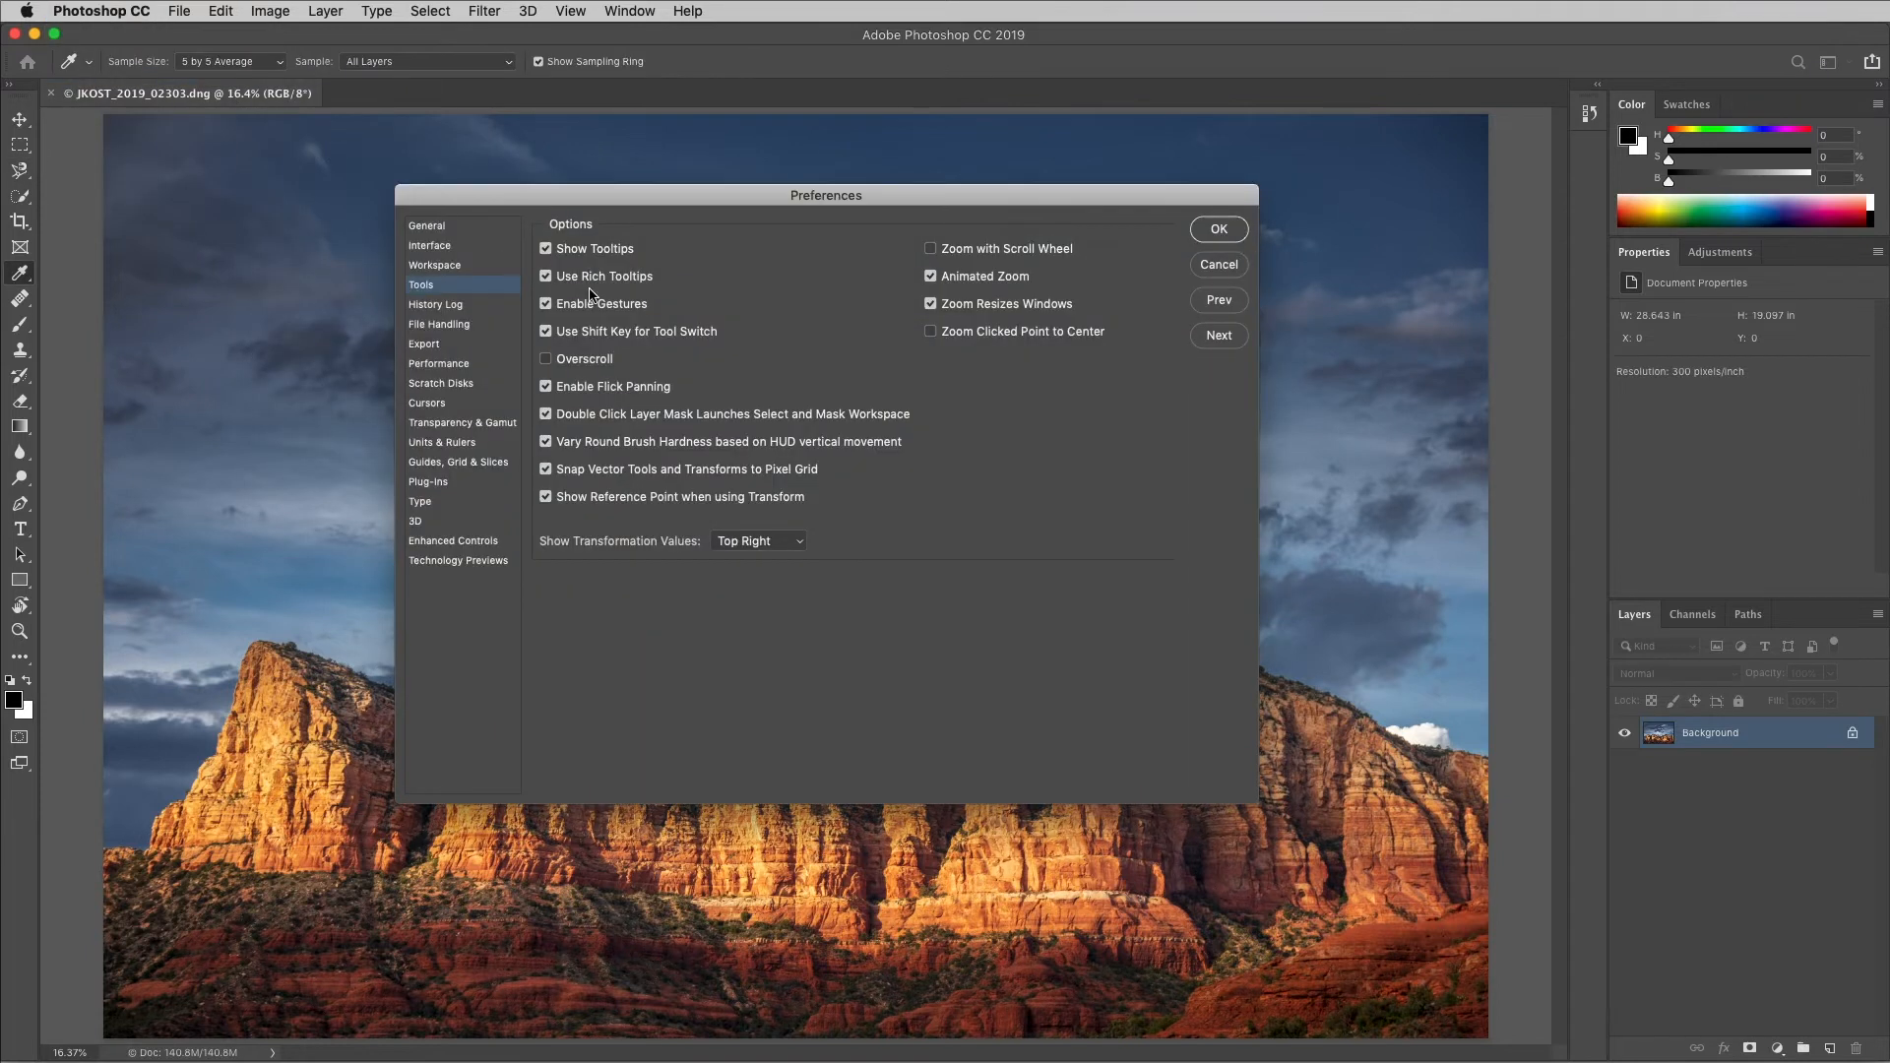
mouse_move(762, 329)
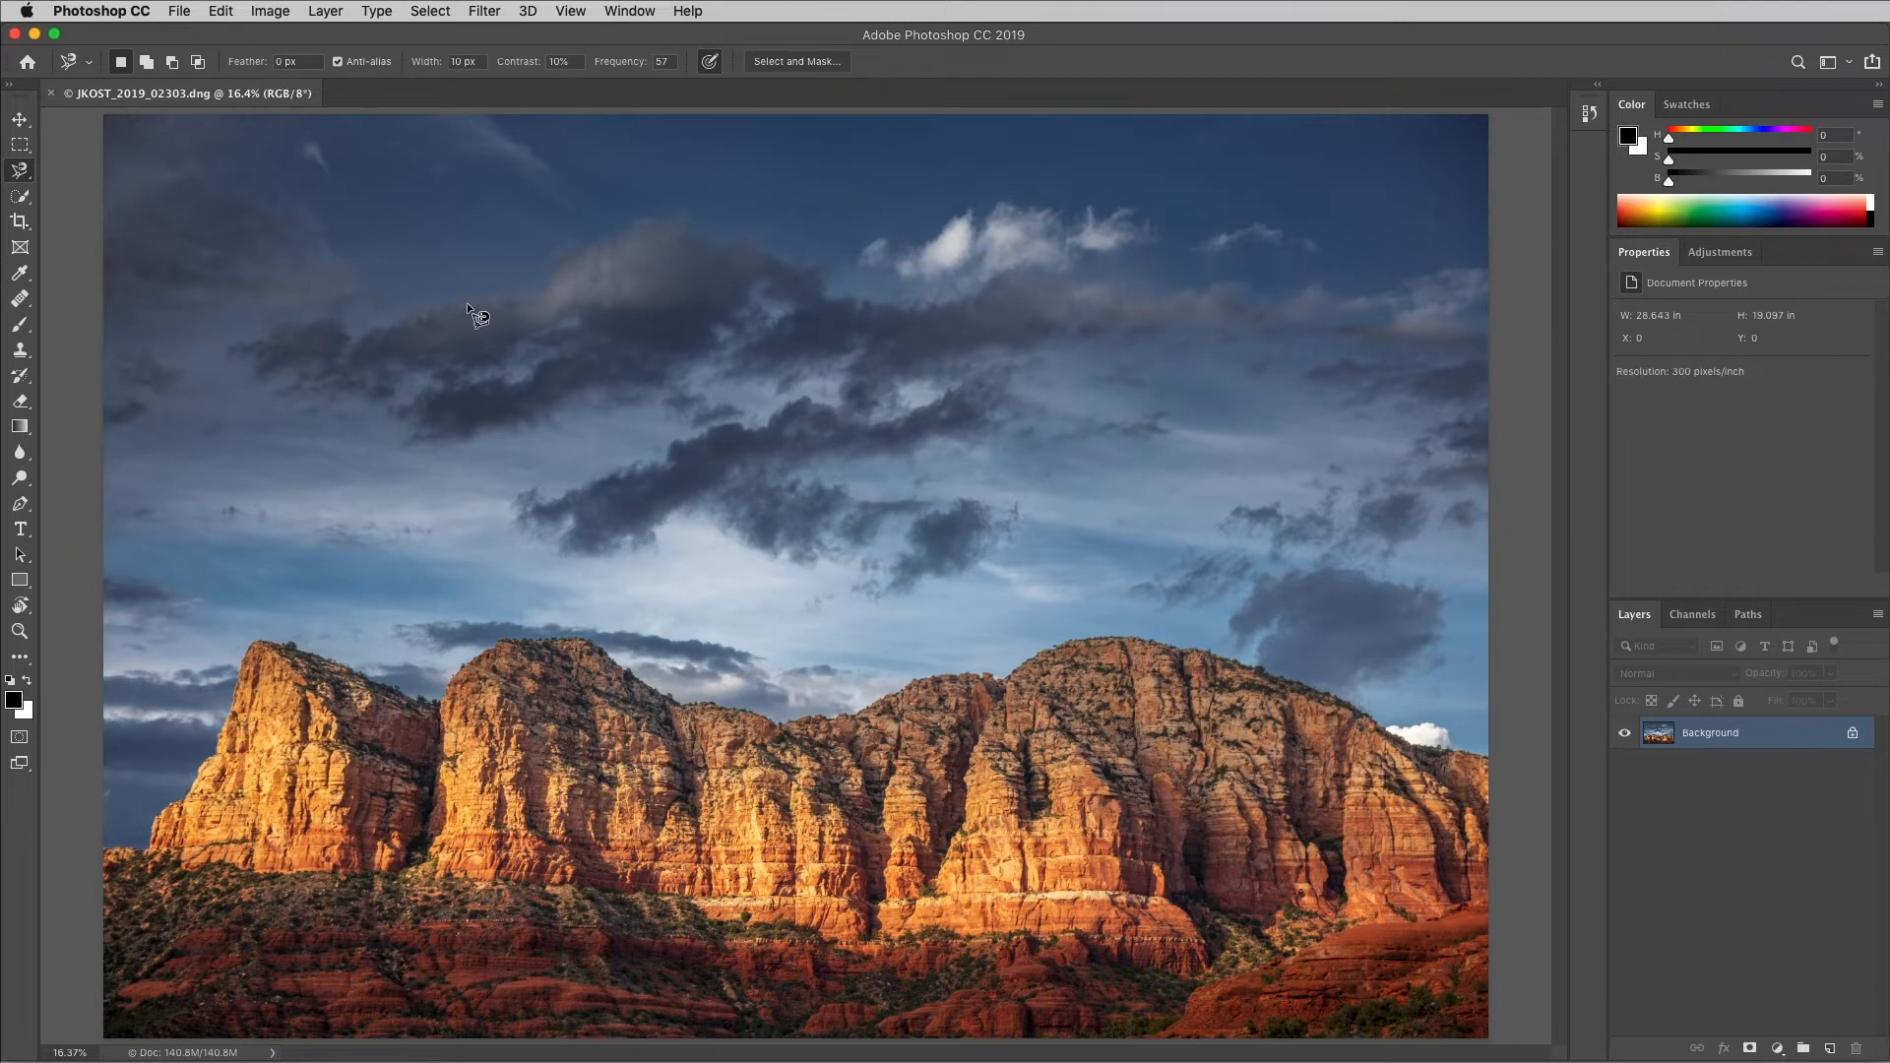
mouse_move(232, 33)
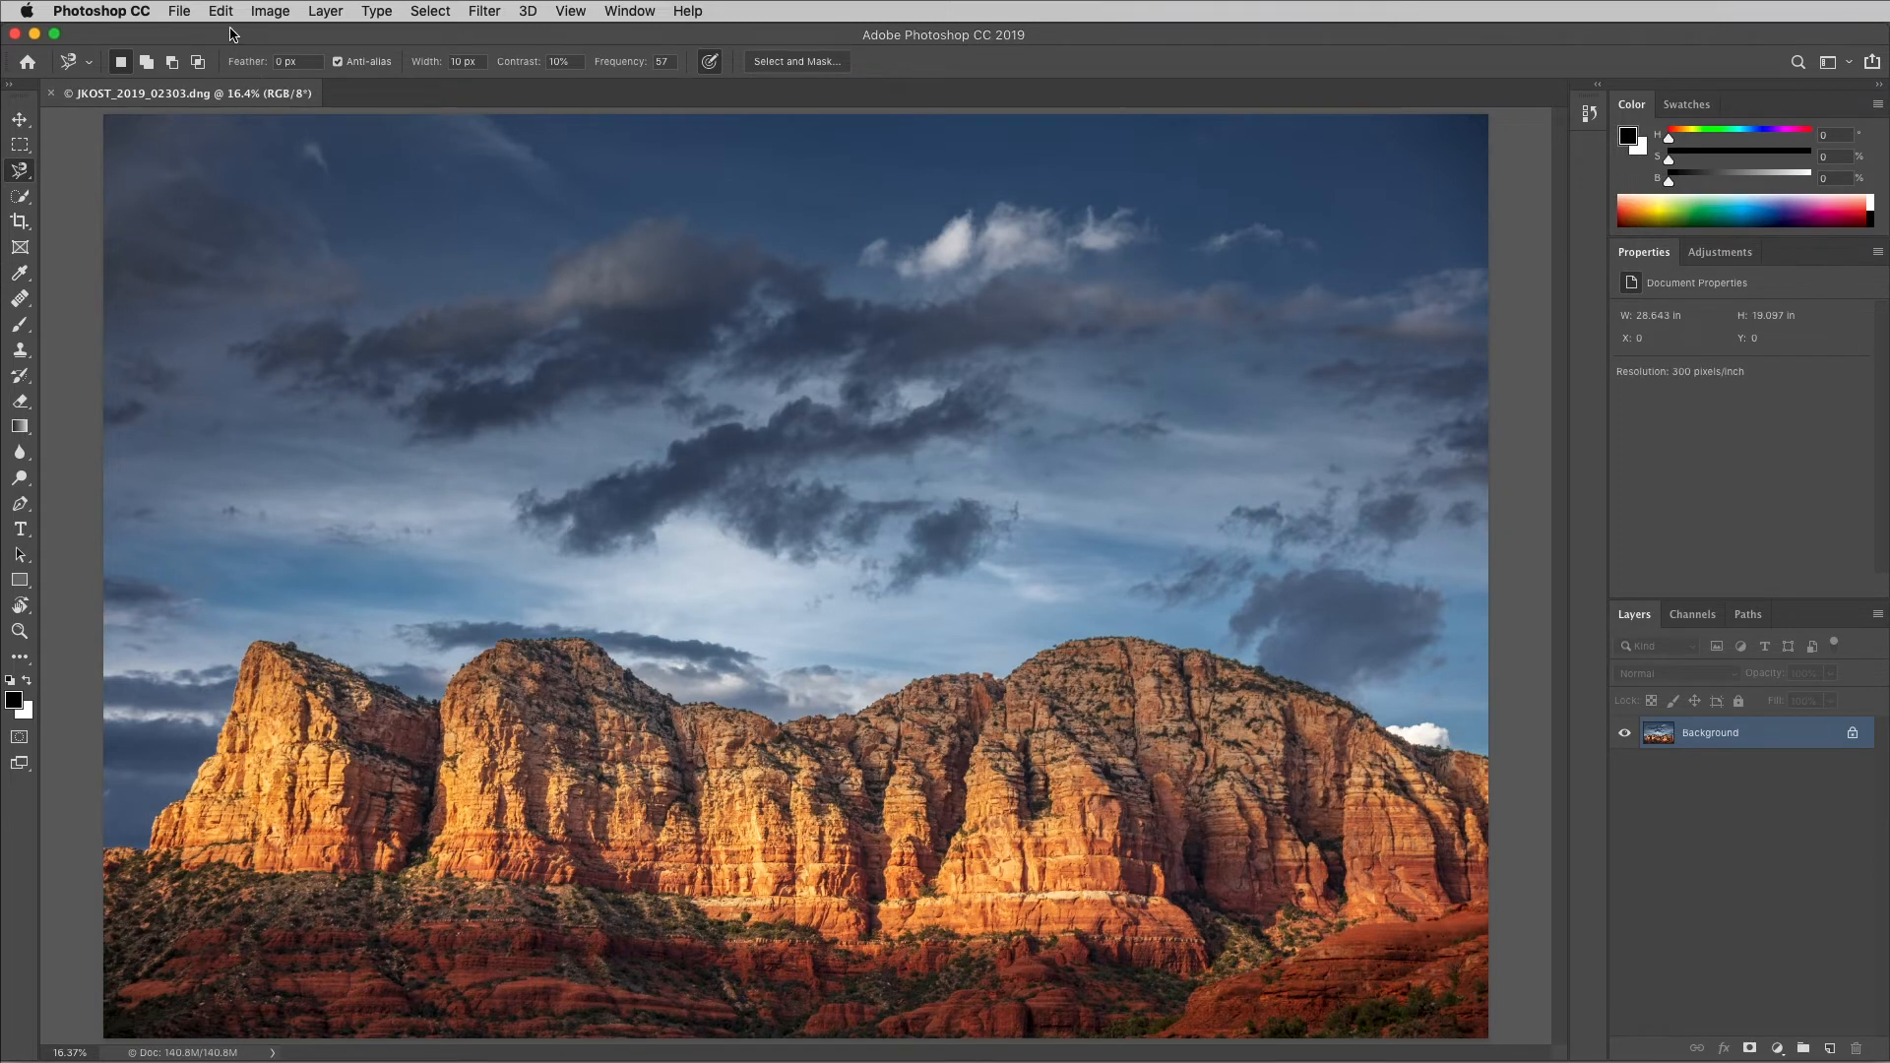
- In Edit > Toolbar, move Single Row/Column Marquee to Extra Tools, group Crop with Move, and confirm Done
click(219, 12)
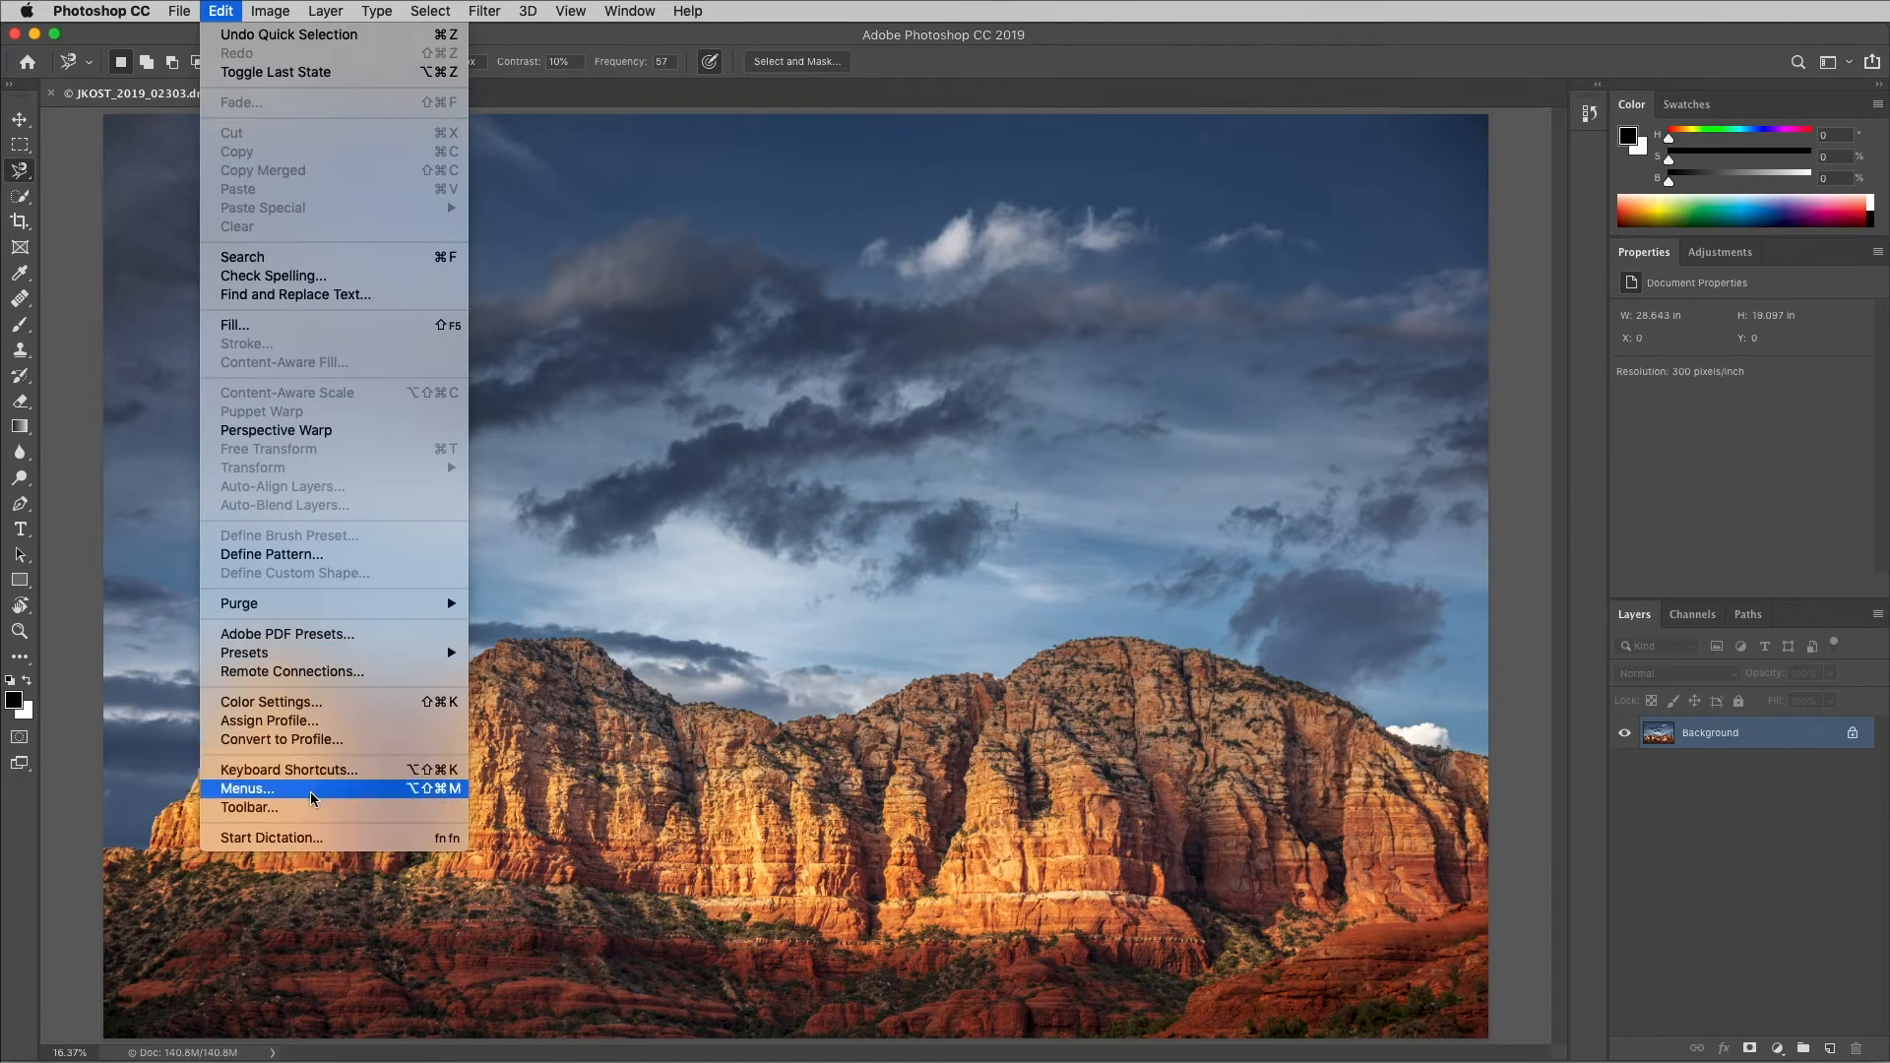
click(248, 807)
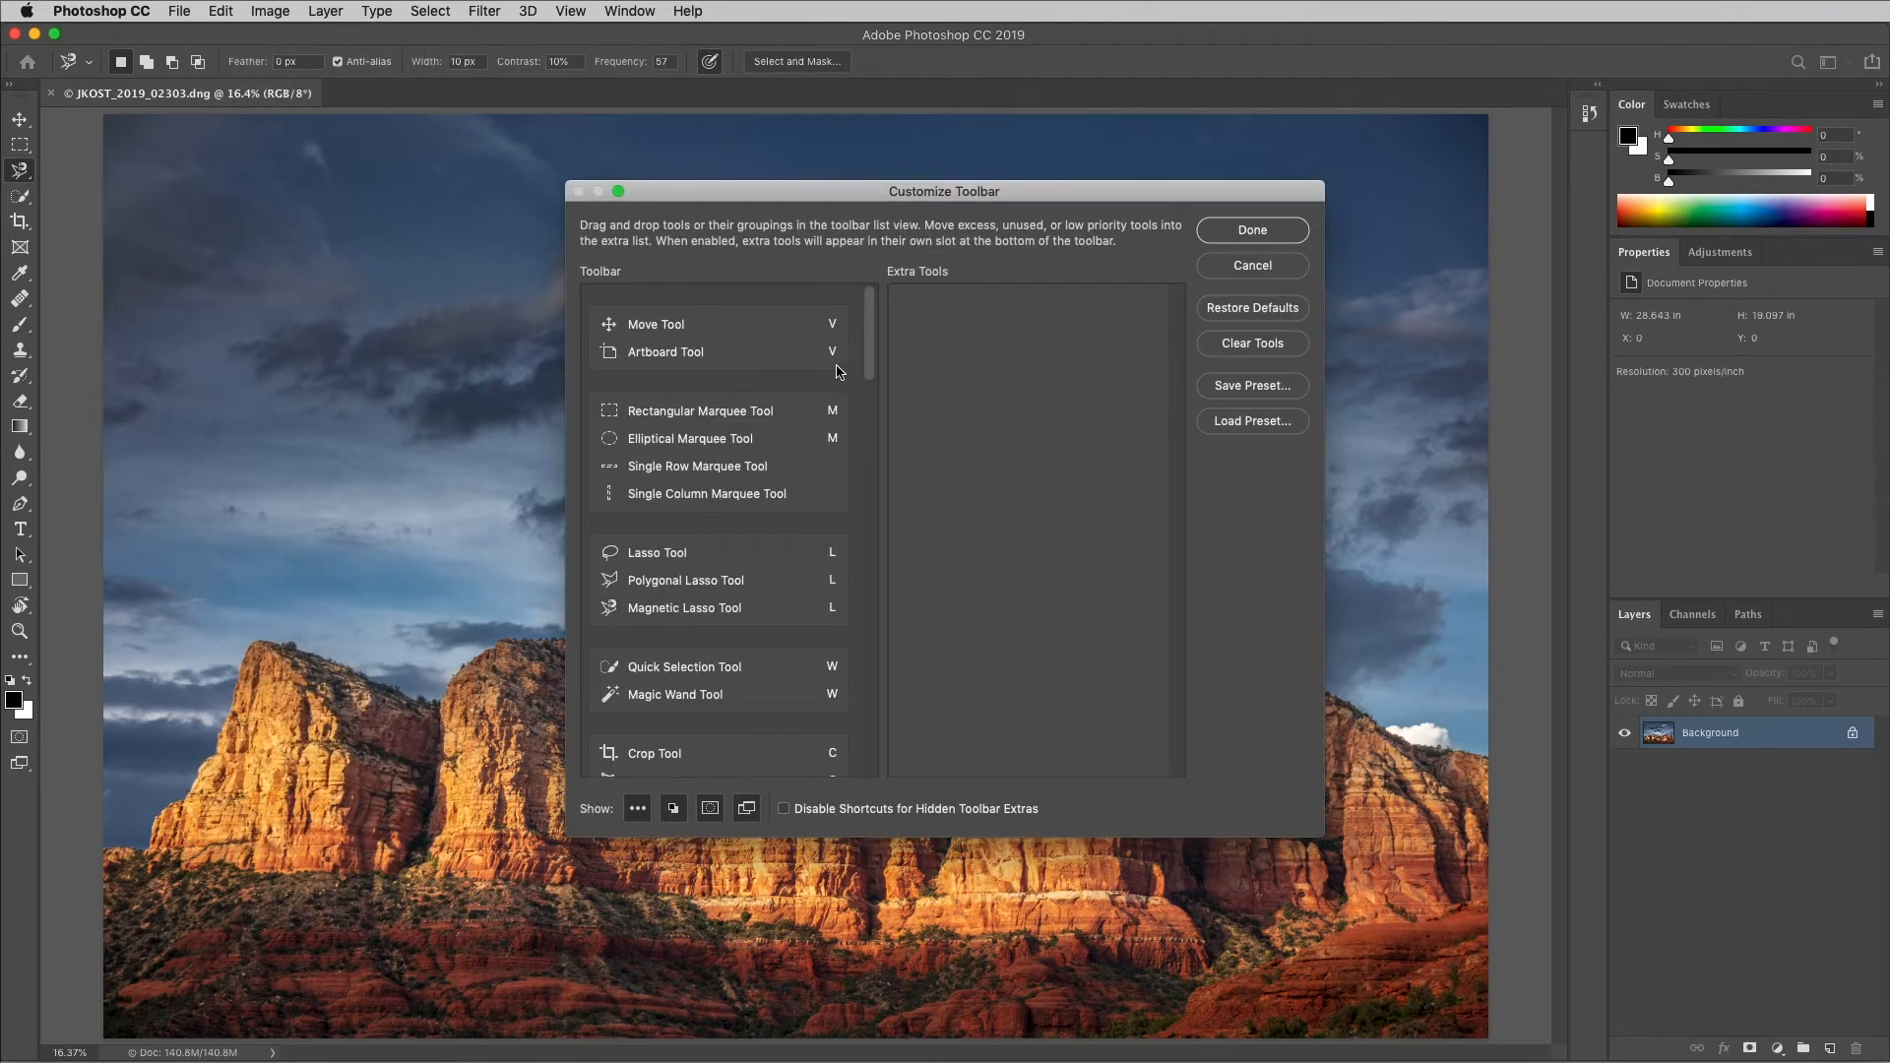
click(717, 350)
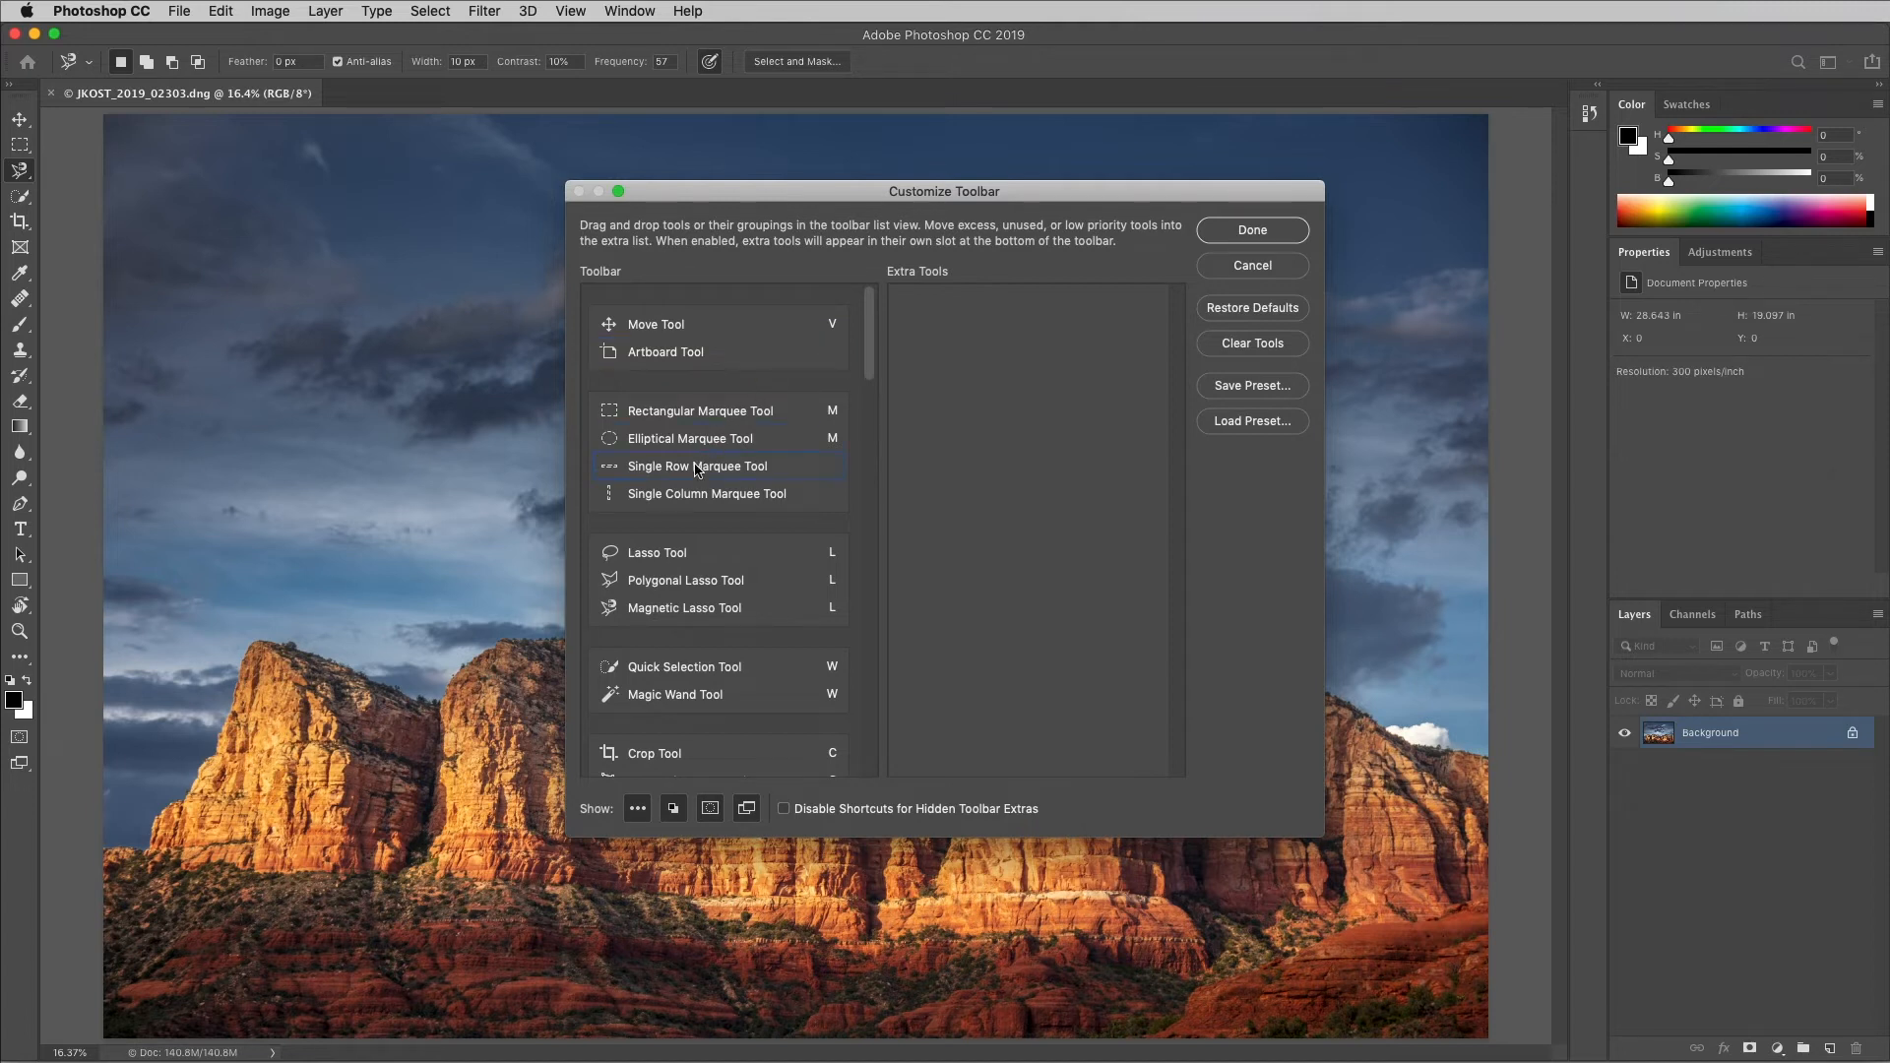
drag(697, 466, 1004, 323)
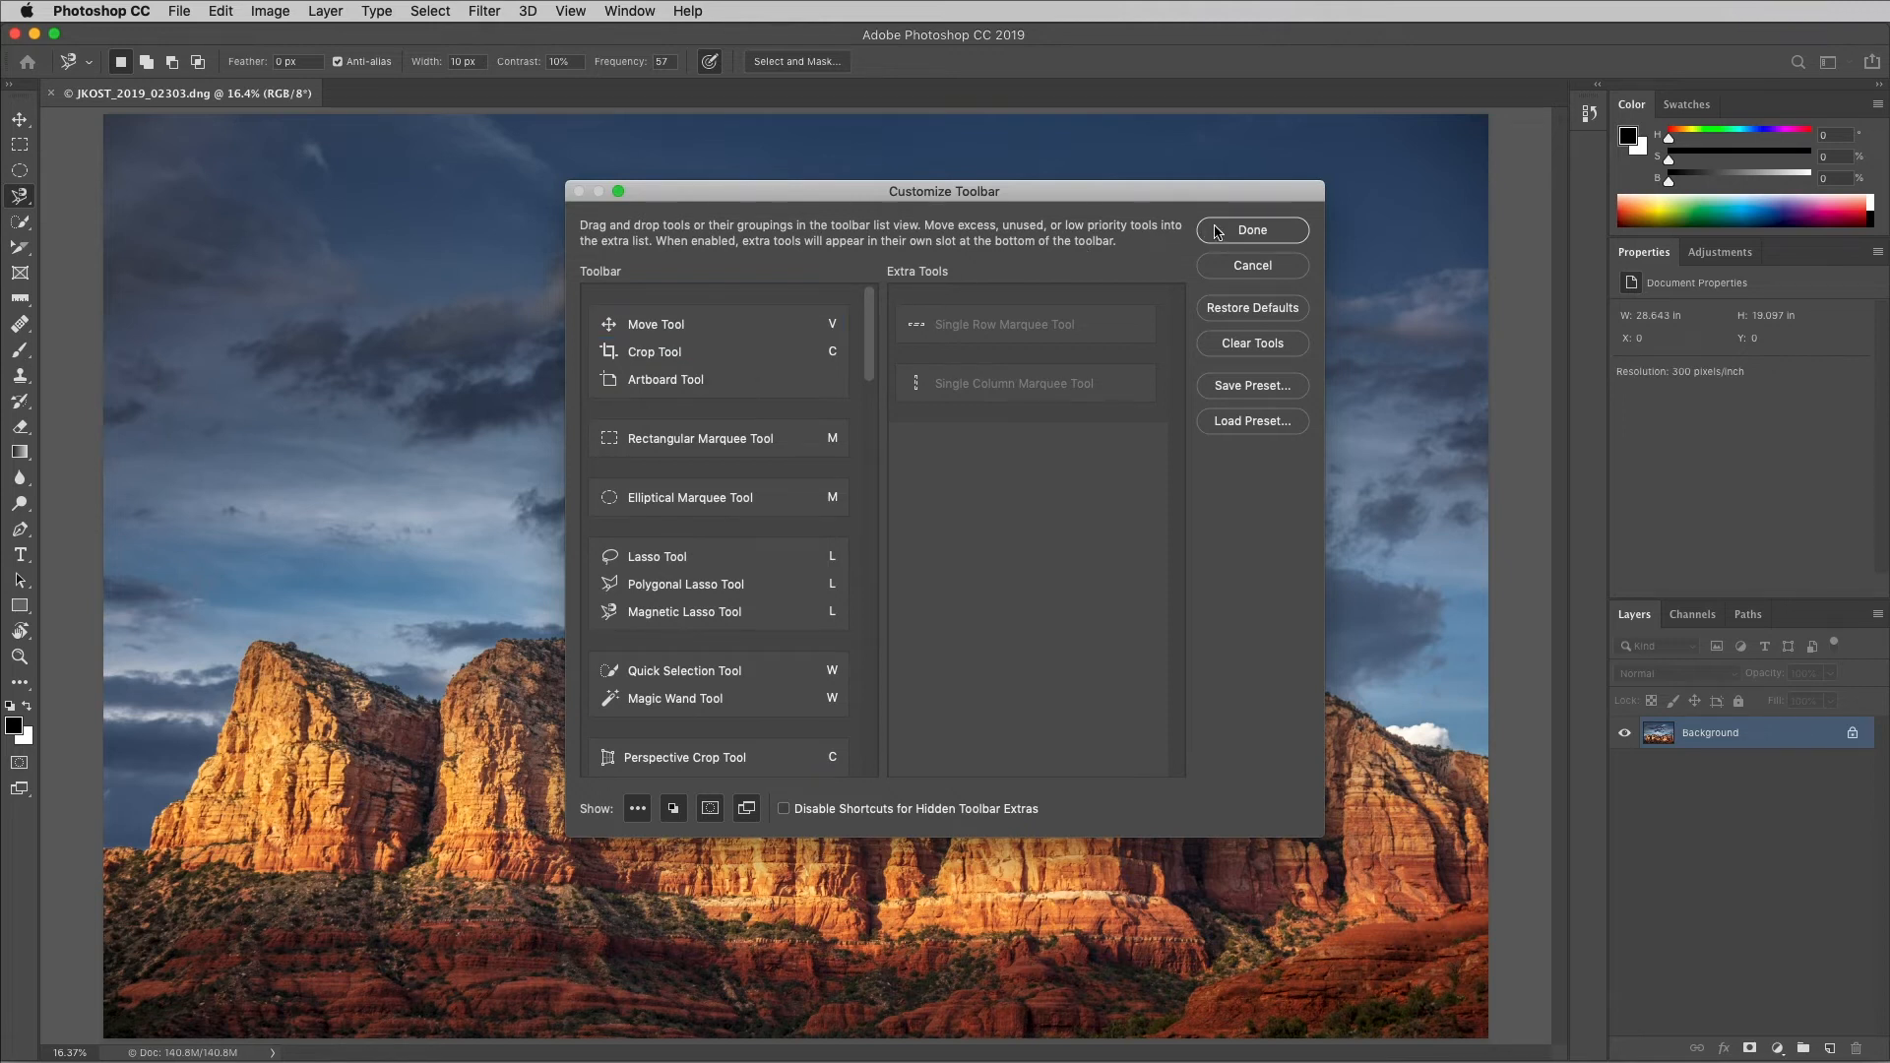
click(1253, 231)
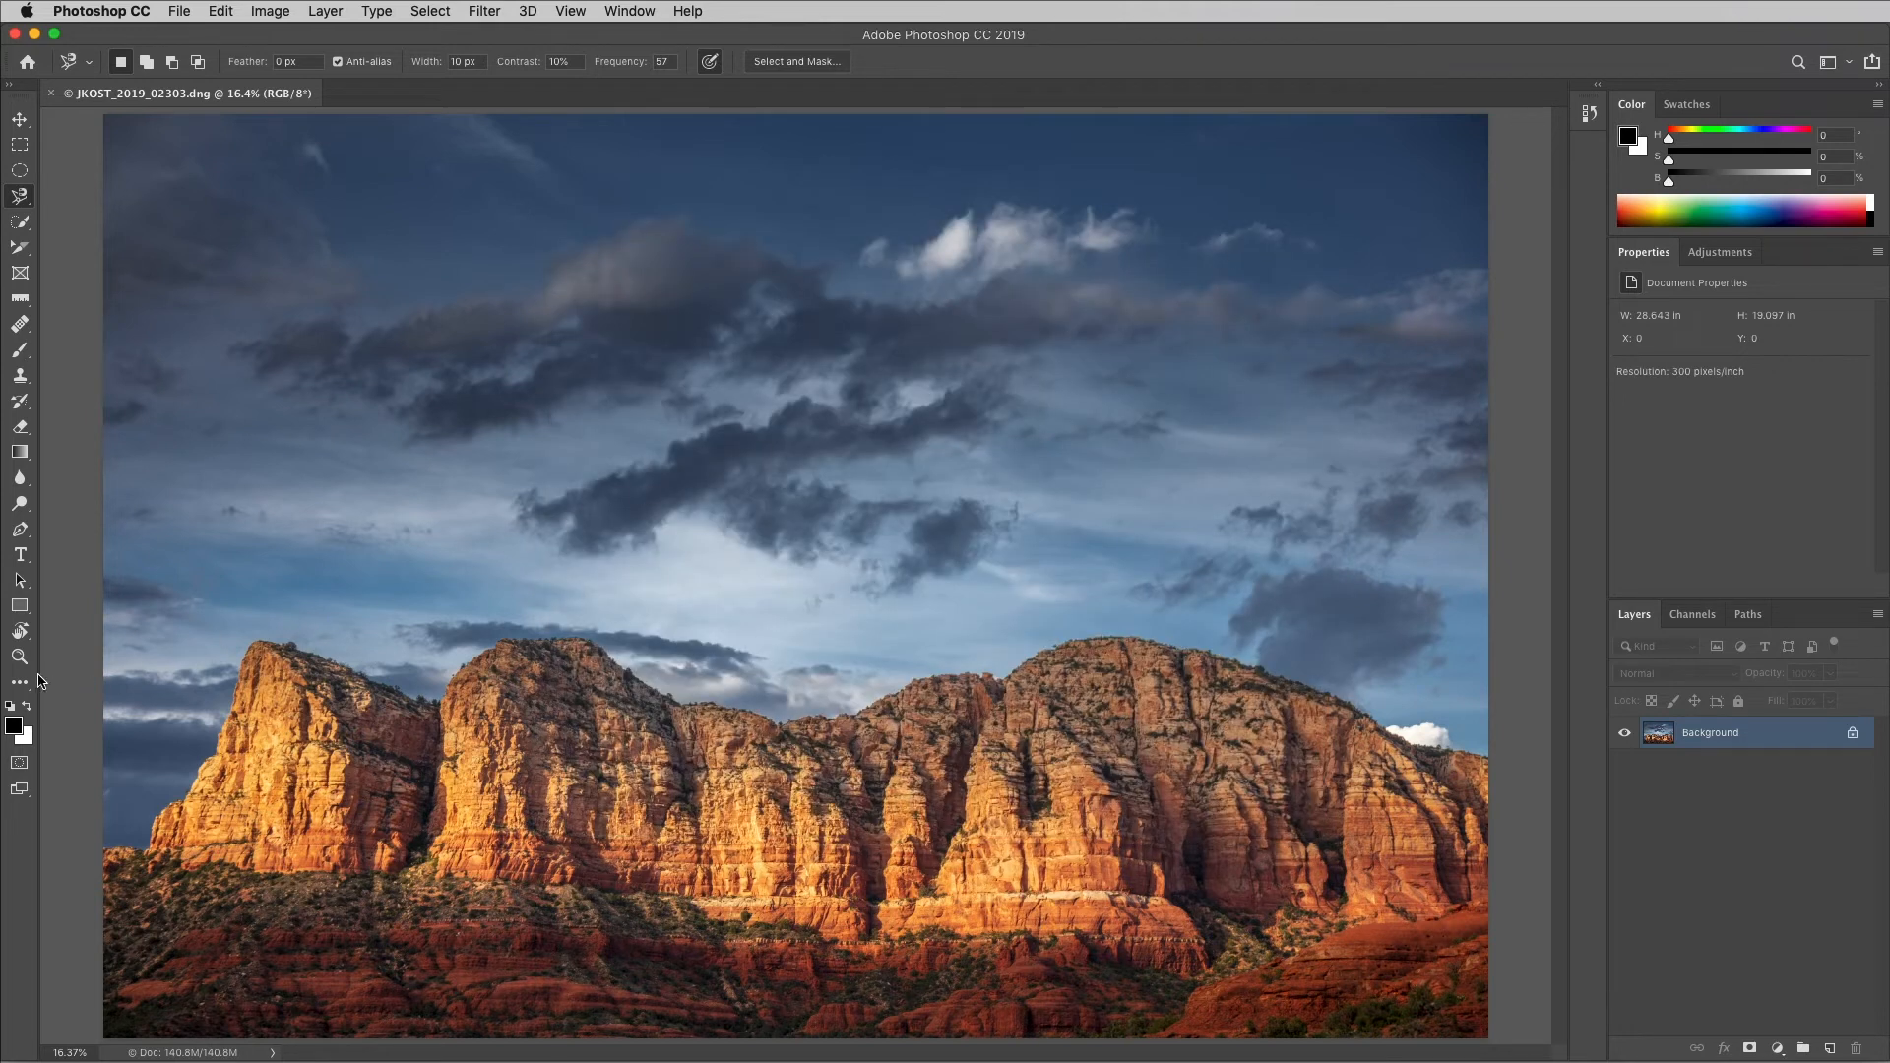
click(19, 683)
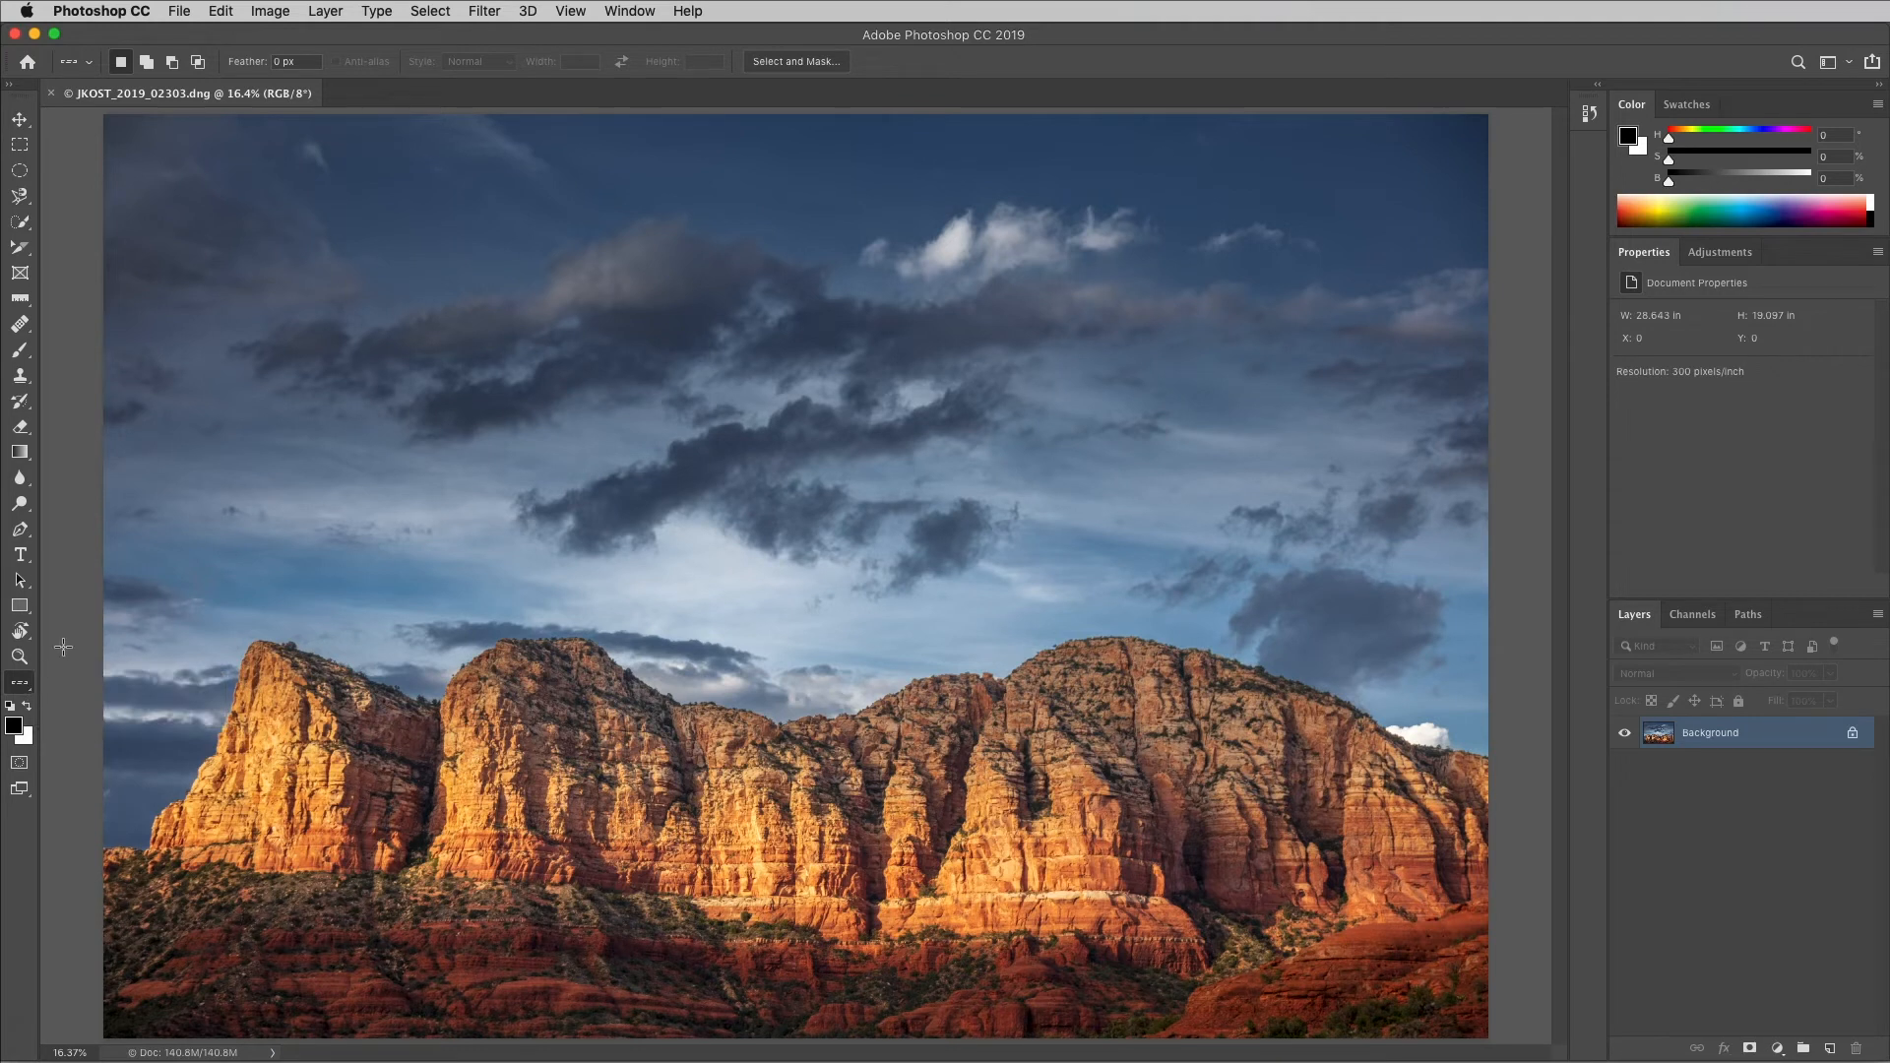
click(218, 11)
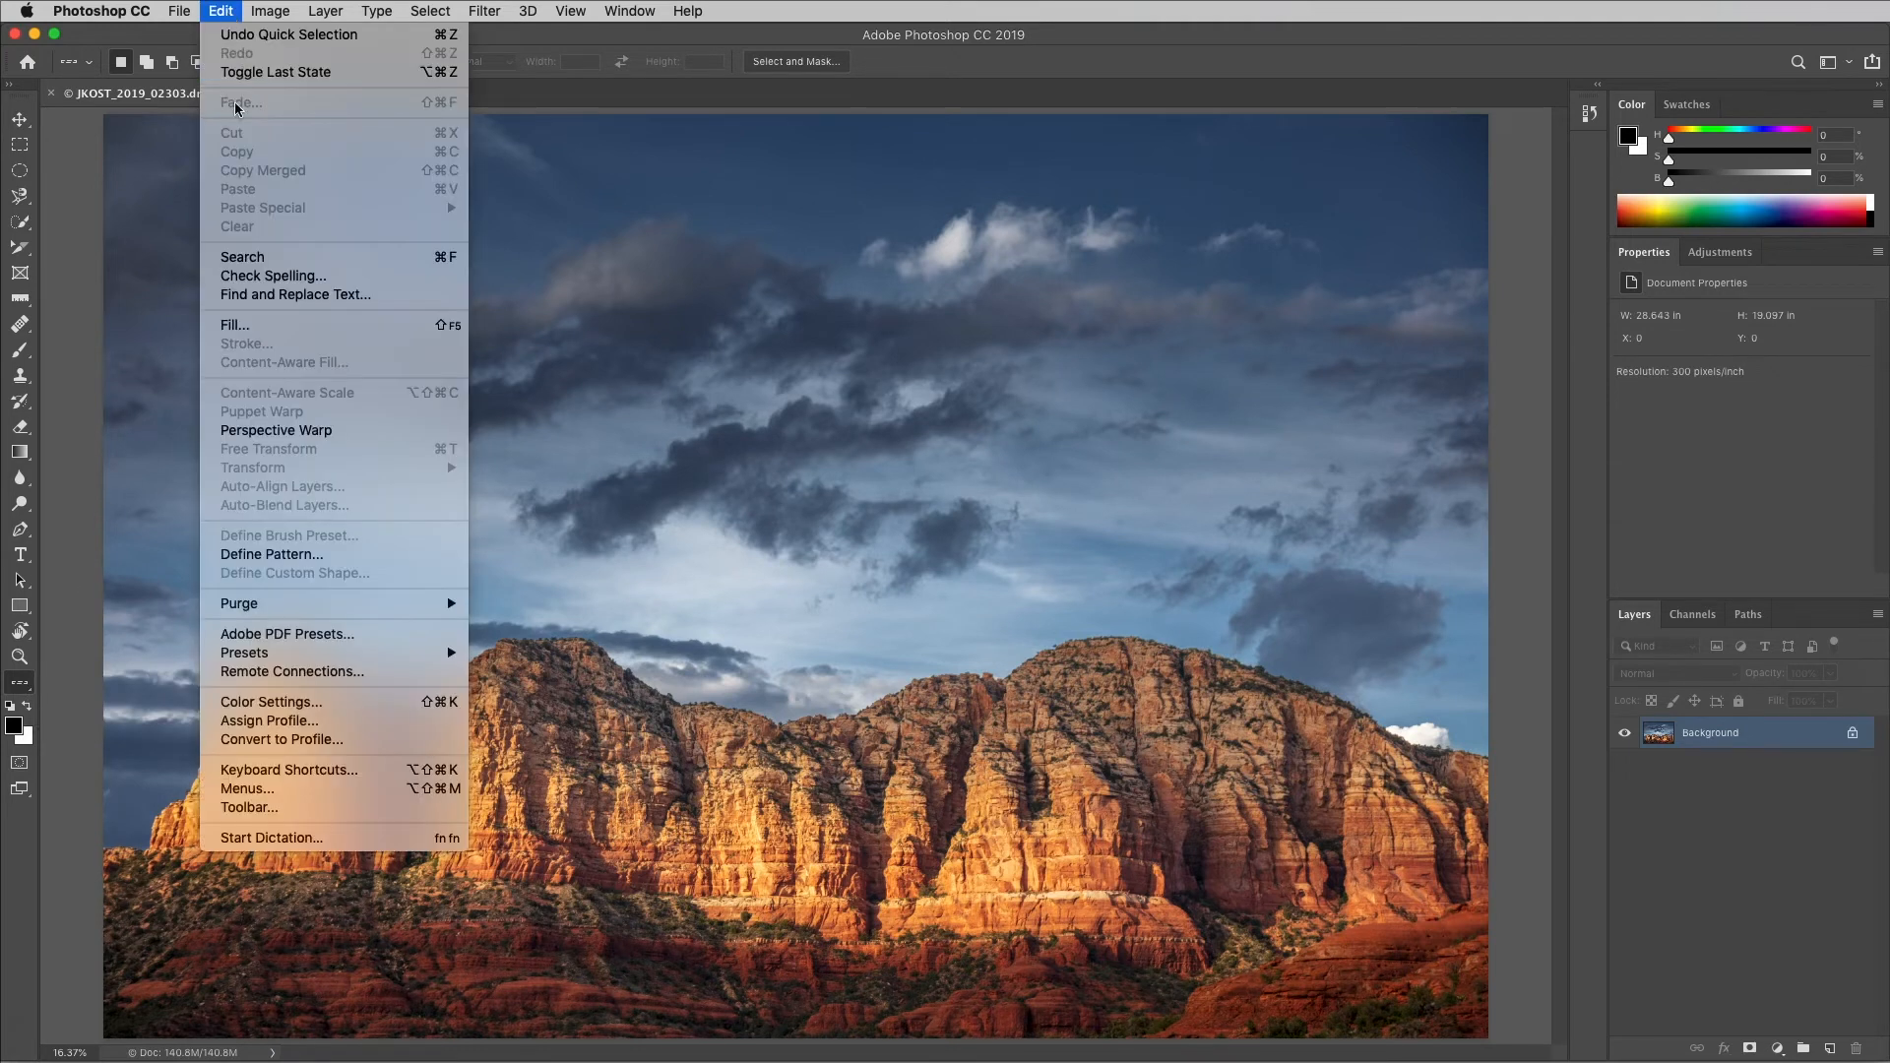
click(290, 770)
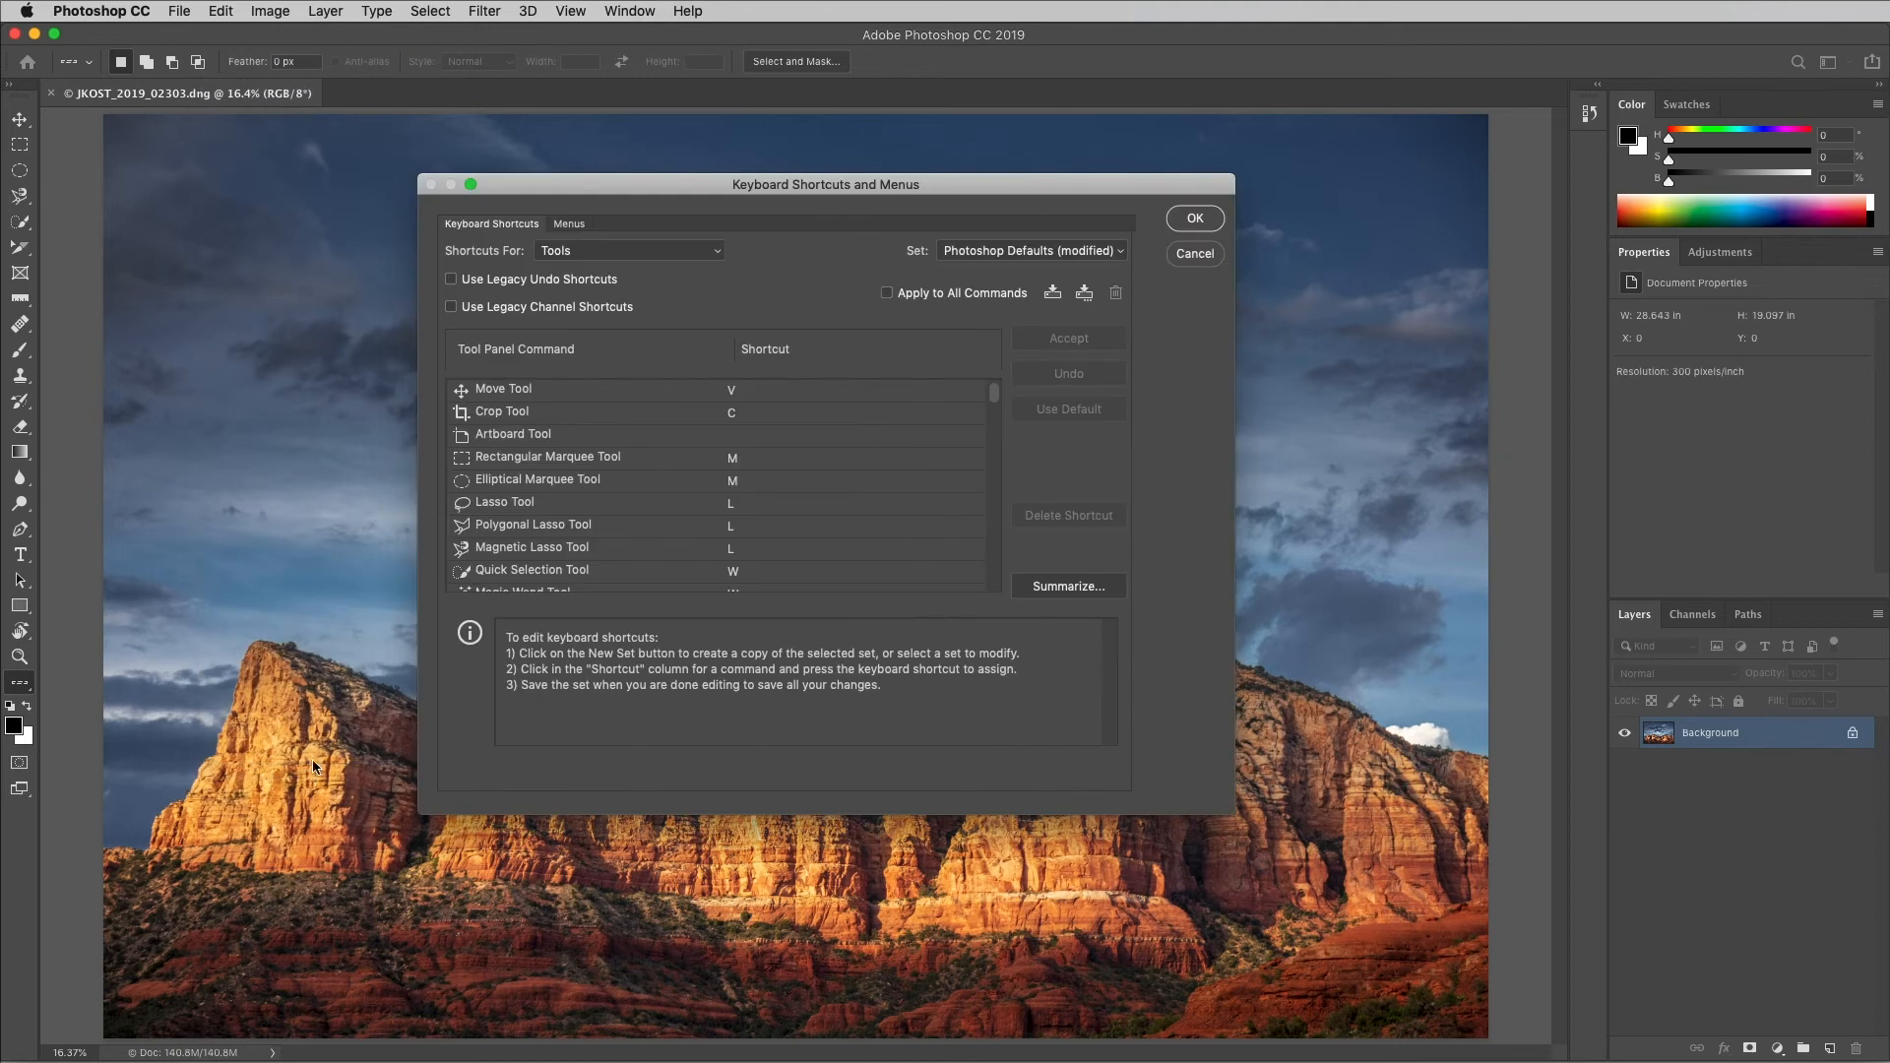
mouse_move(506, 256)
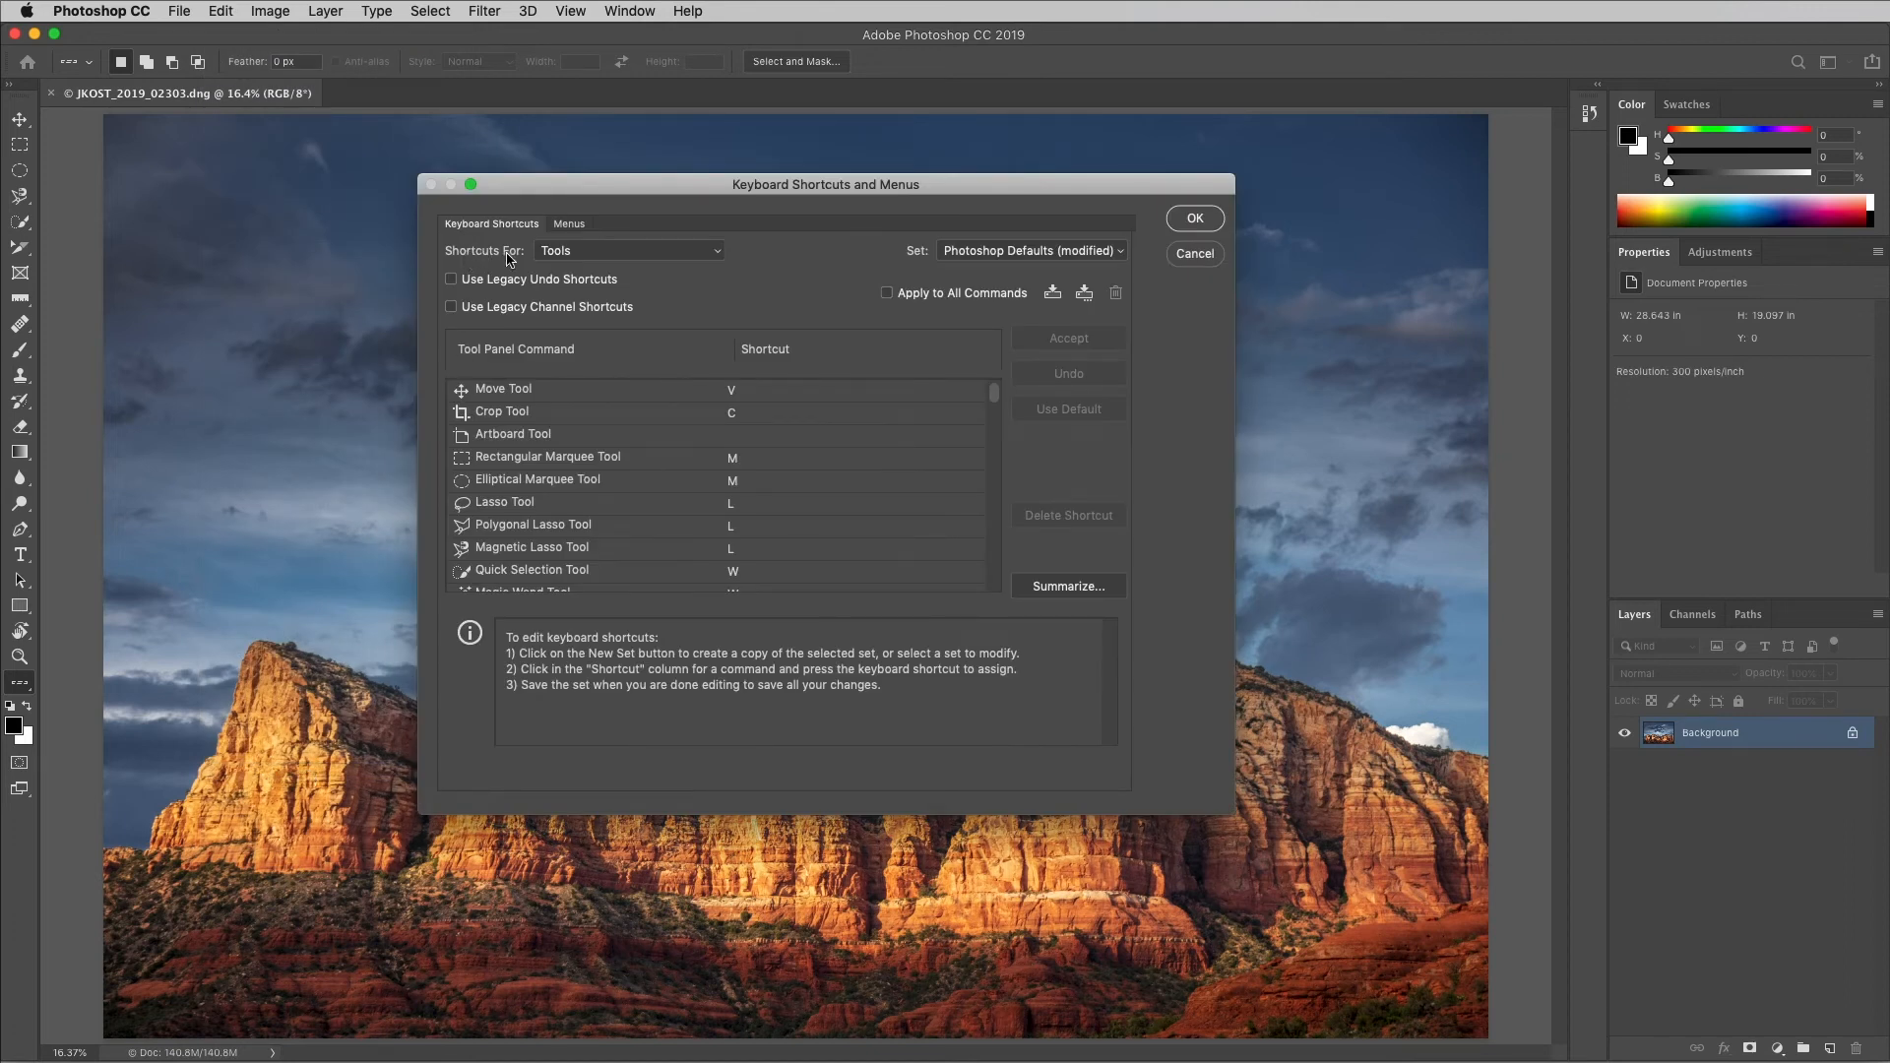
mouse_move(986, 400)
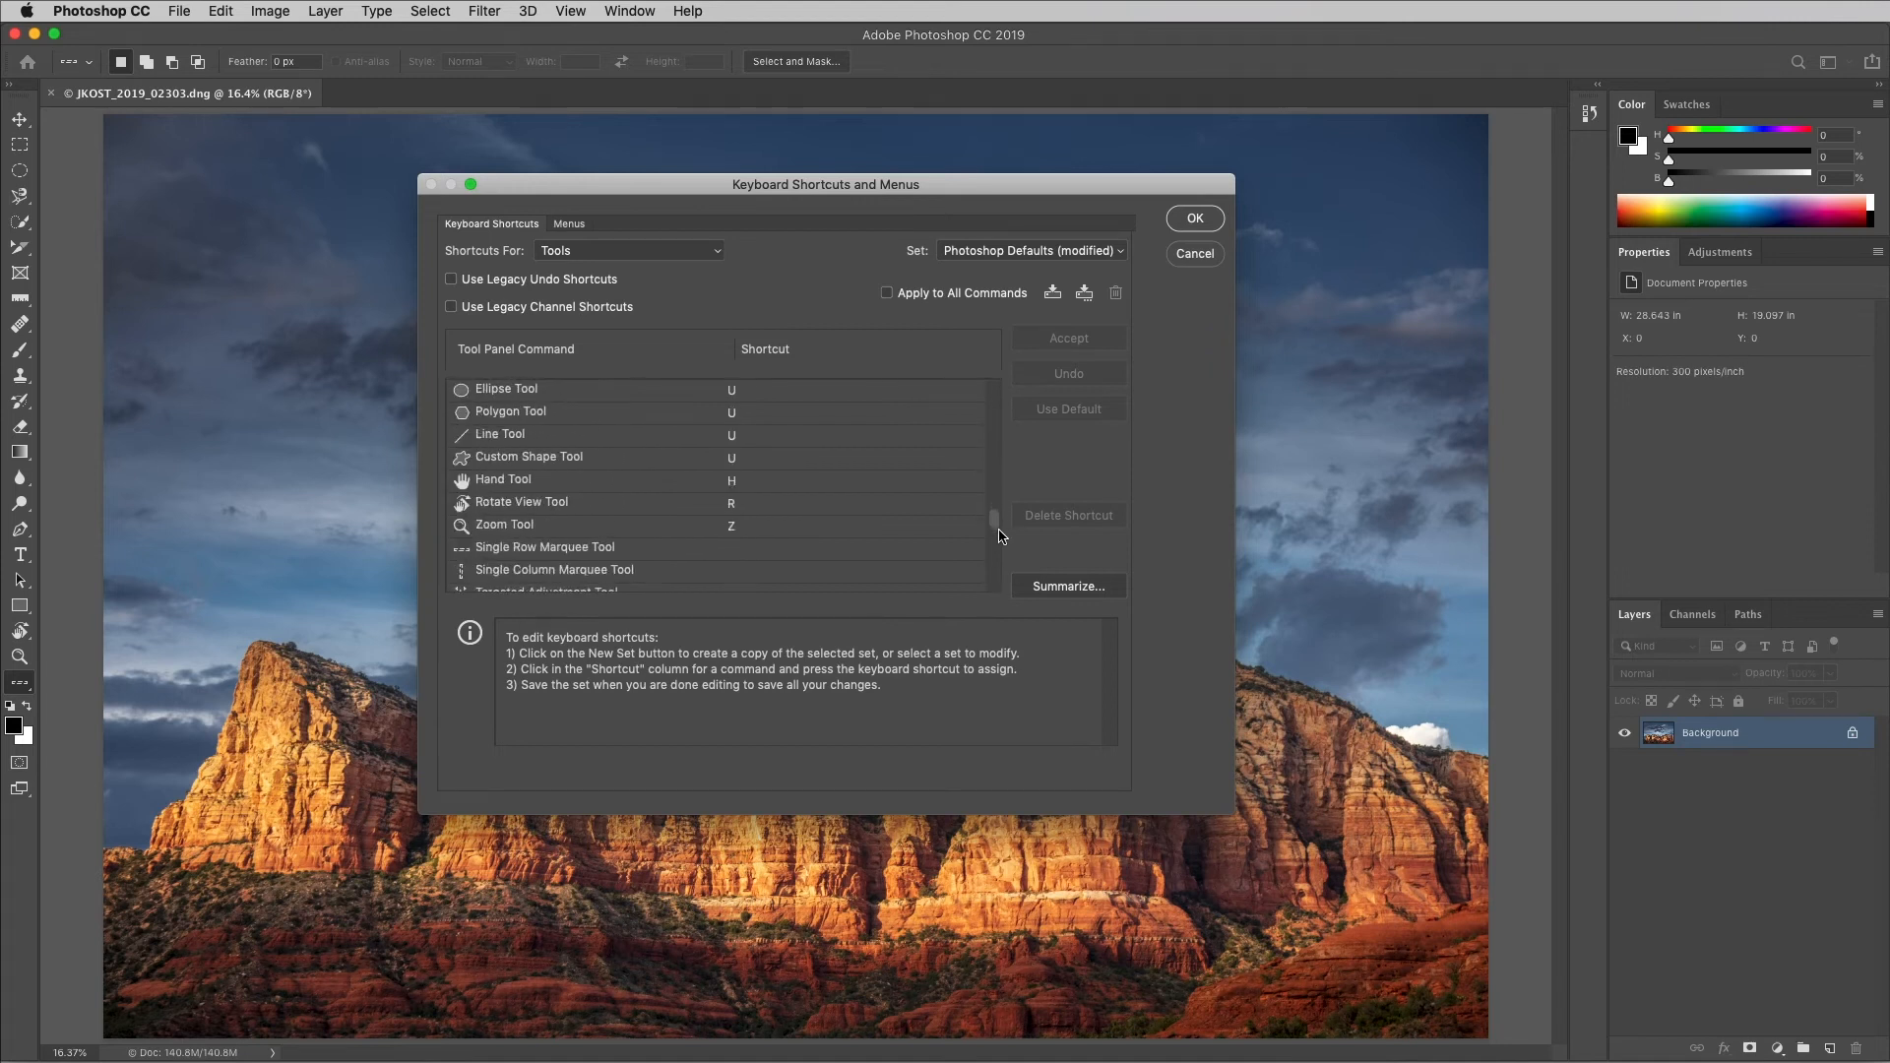
scroll(down, 3)
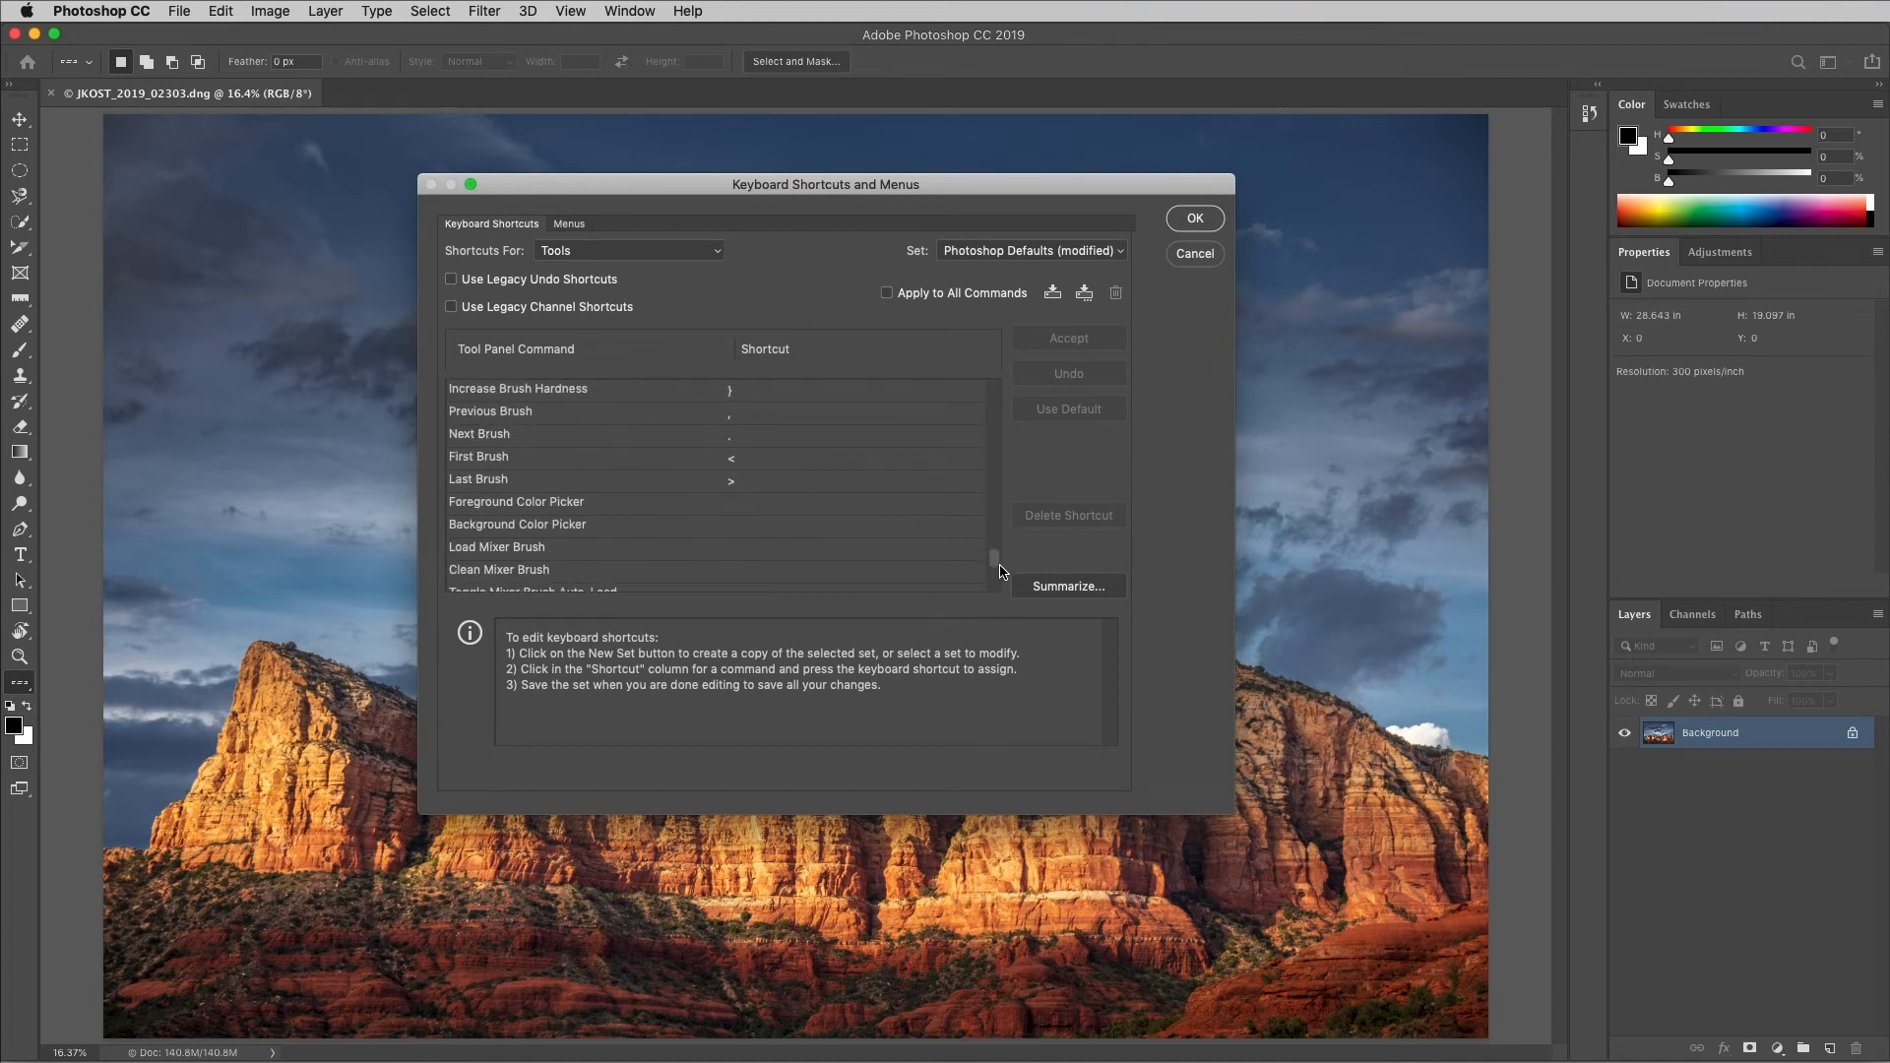
scroll(down, 3)
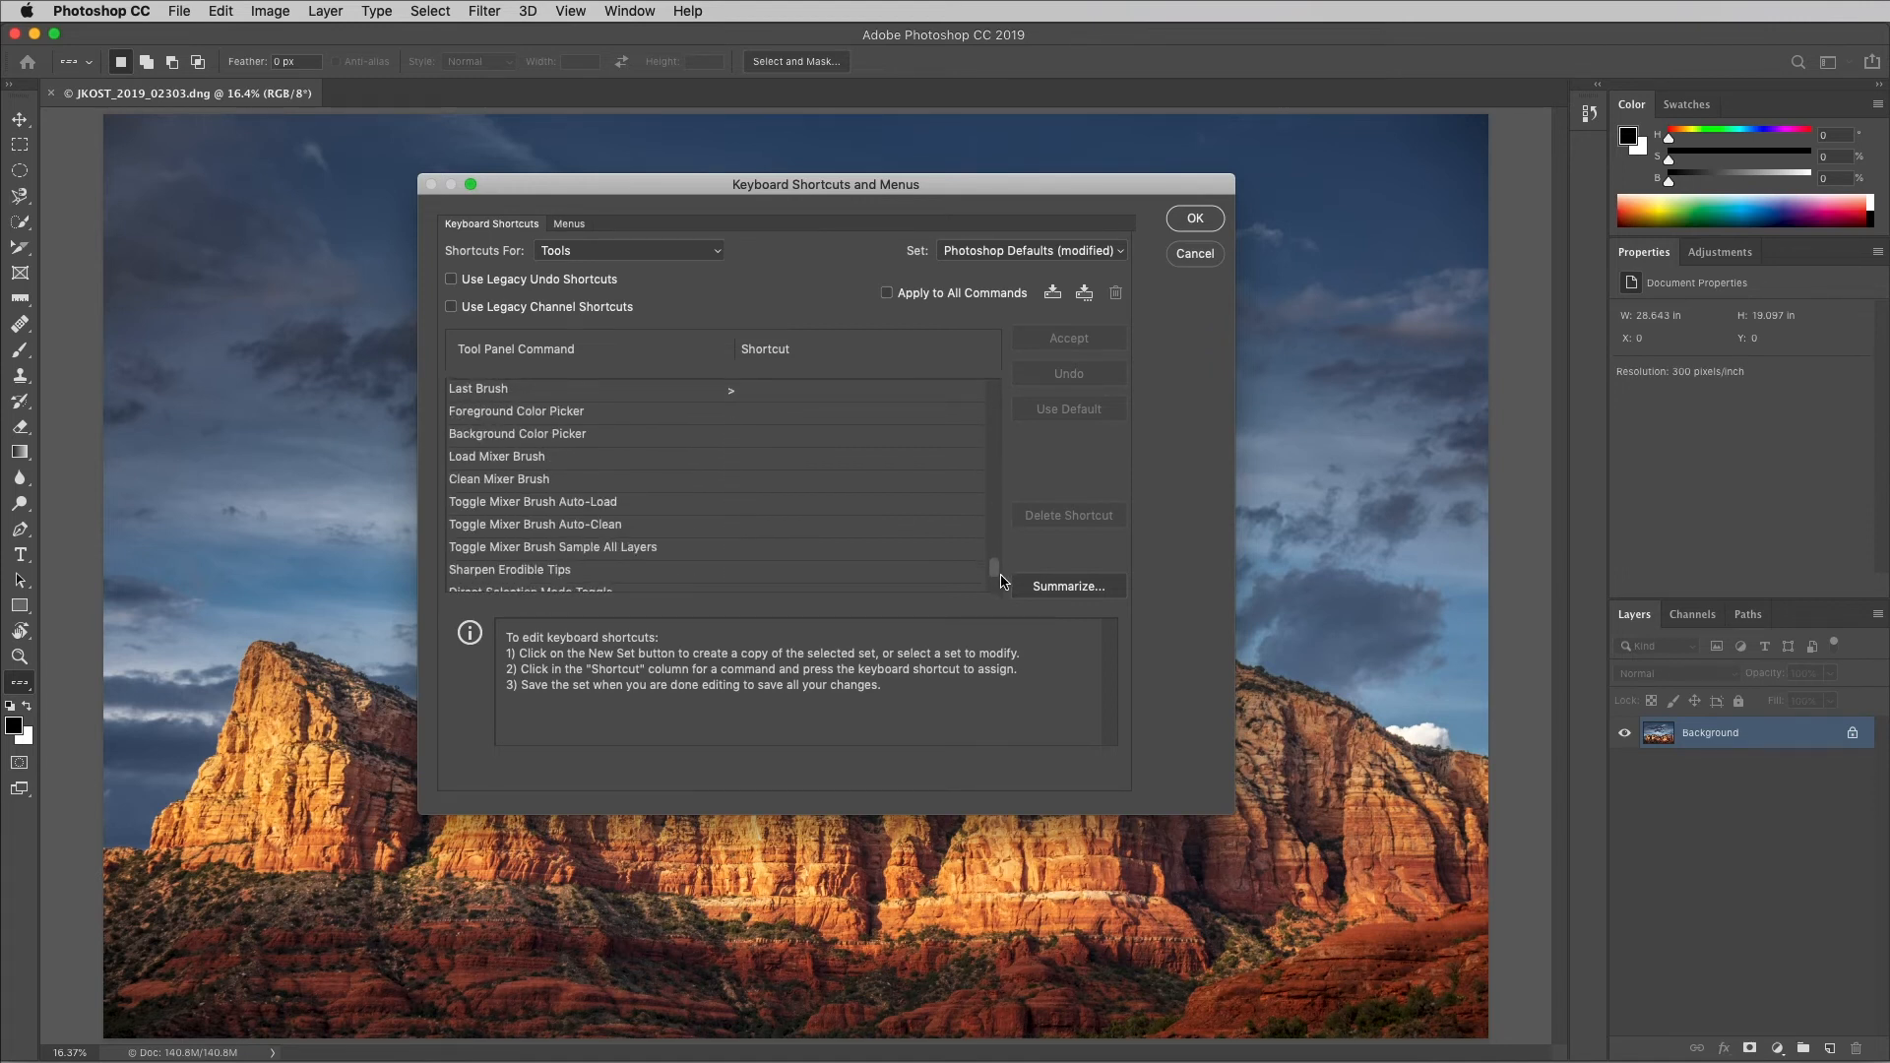
mouse_move(734, 471)
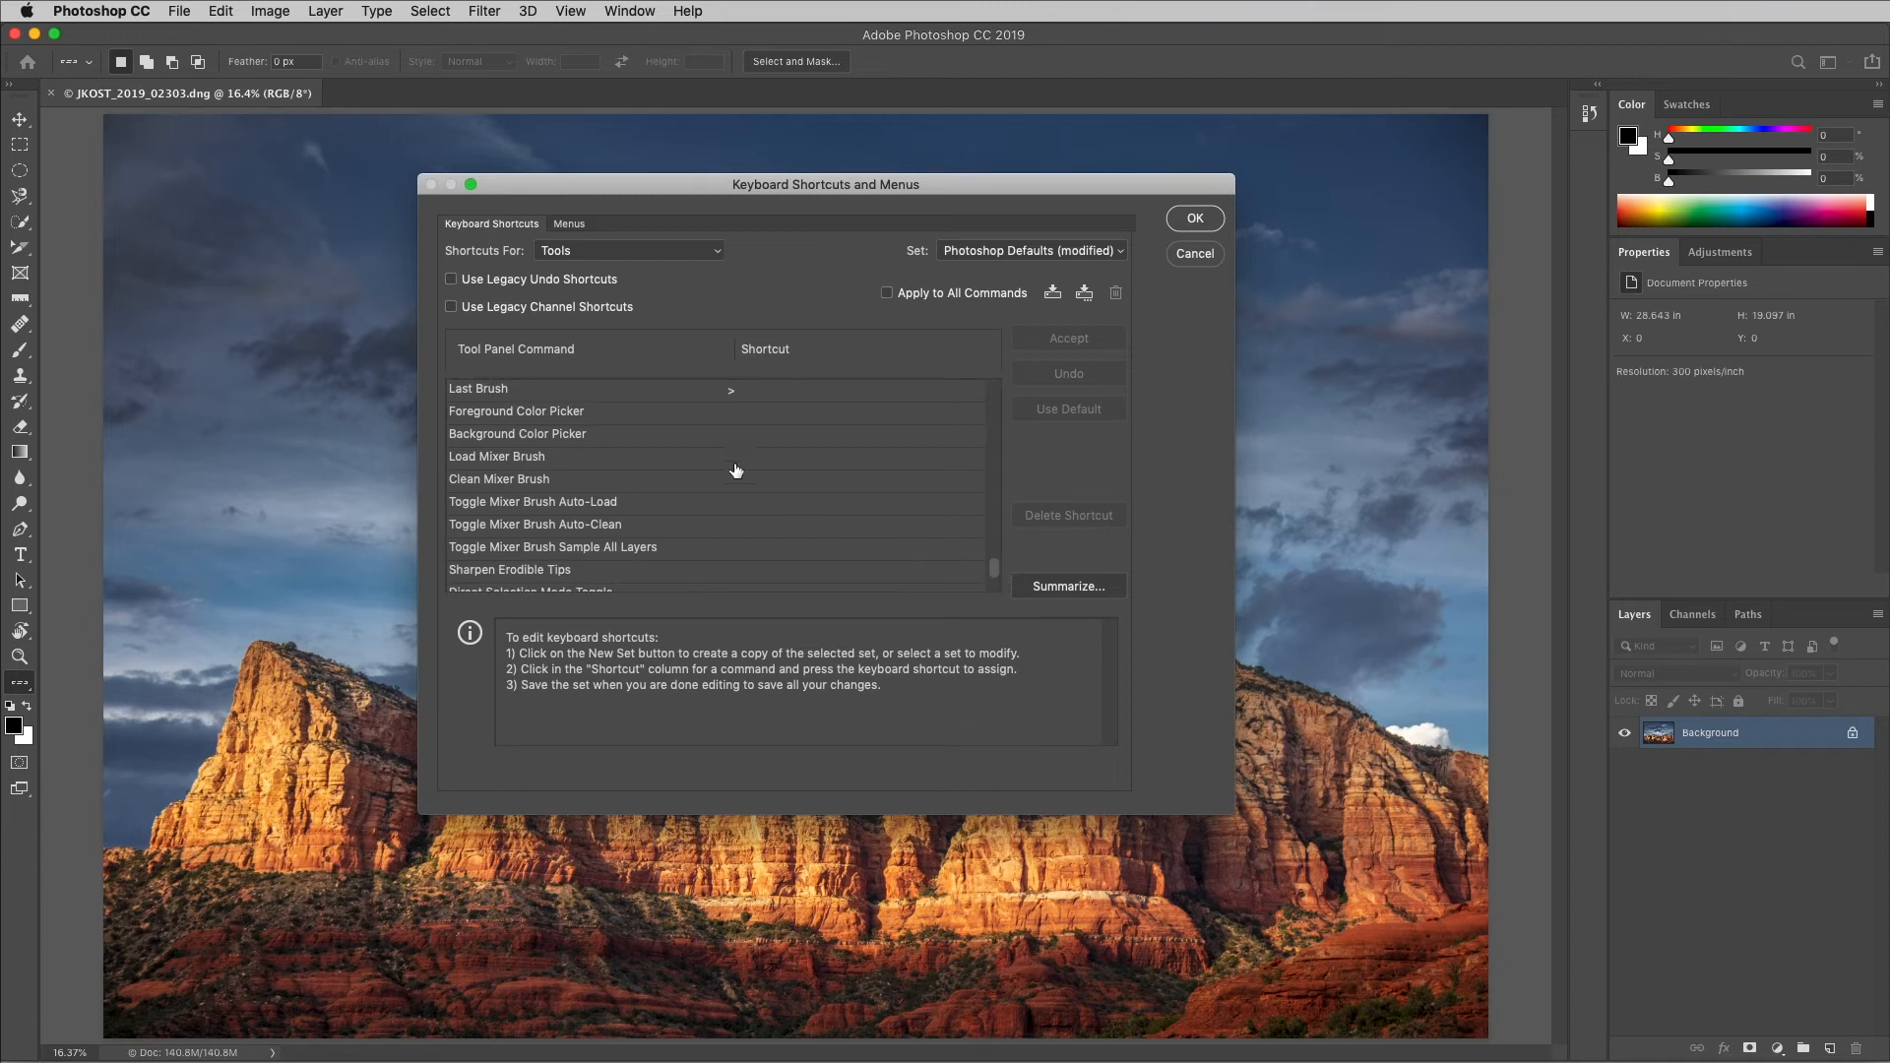
mouse_move(626, 441)
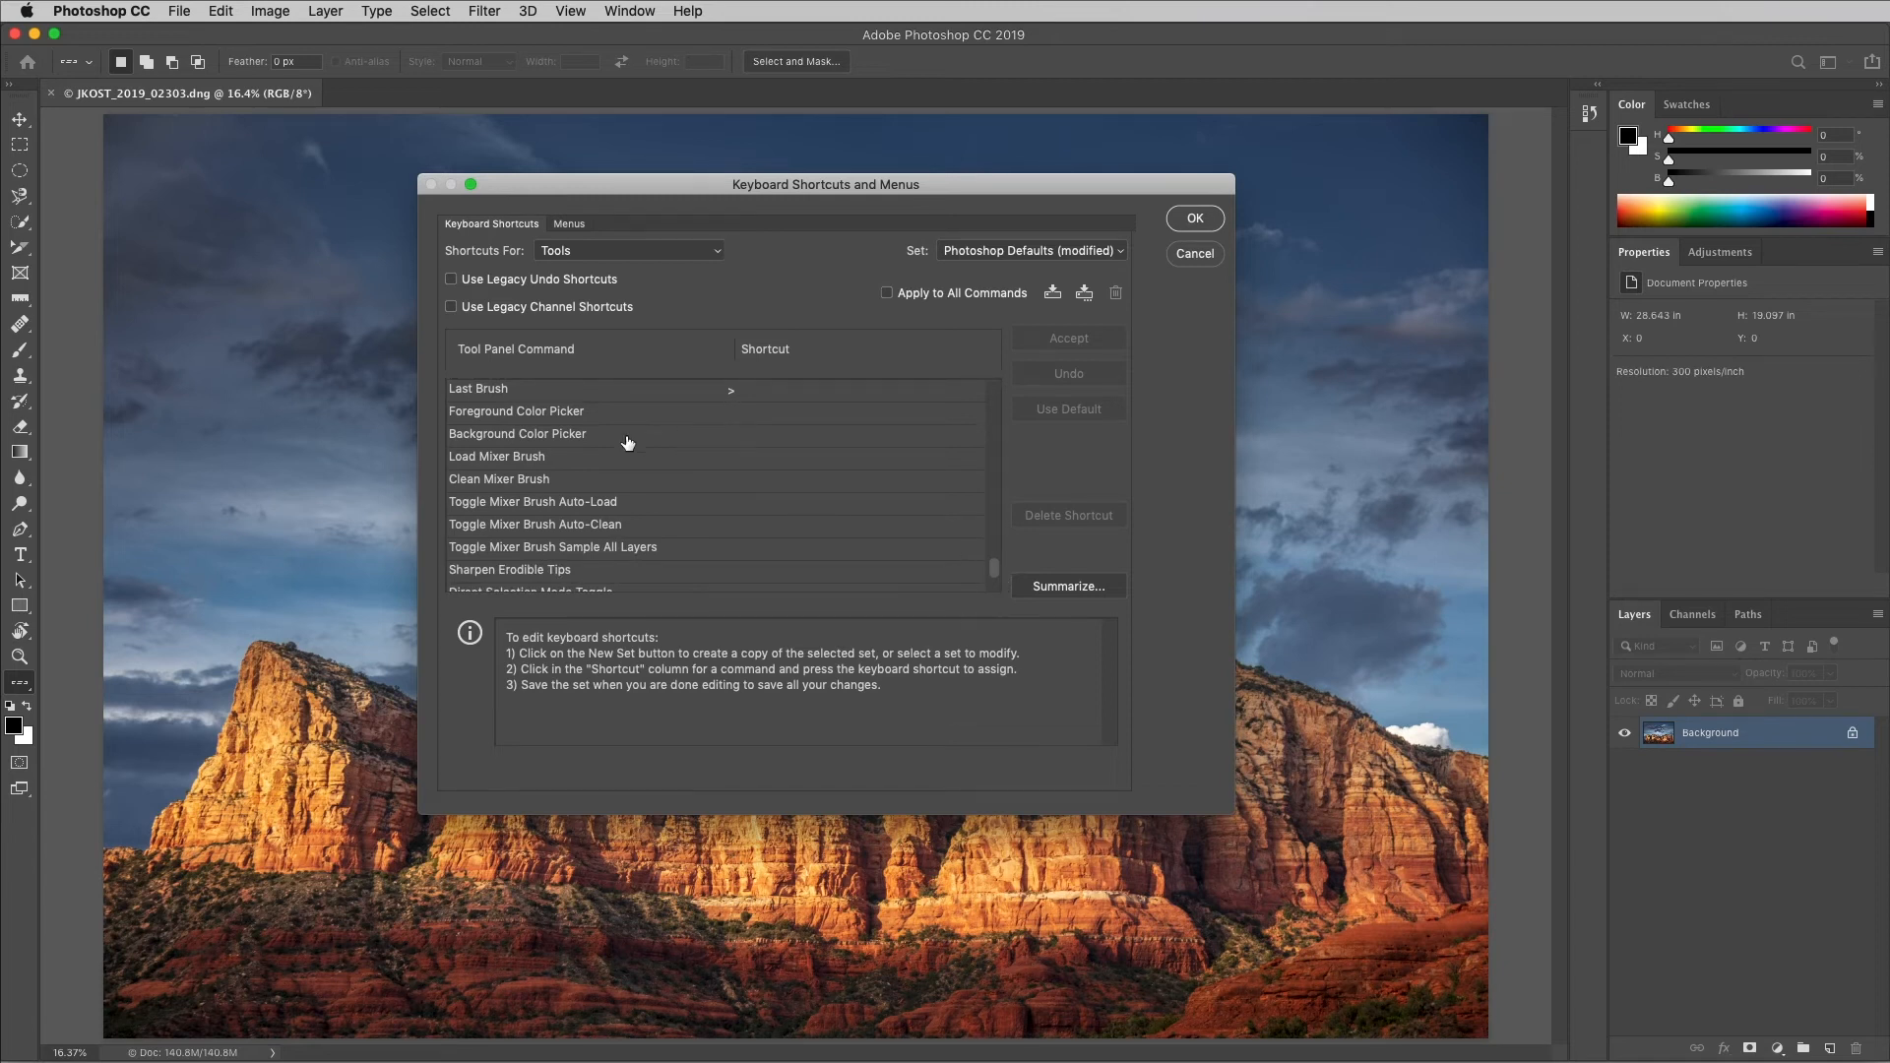
mouse_move(738, 423)
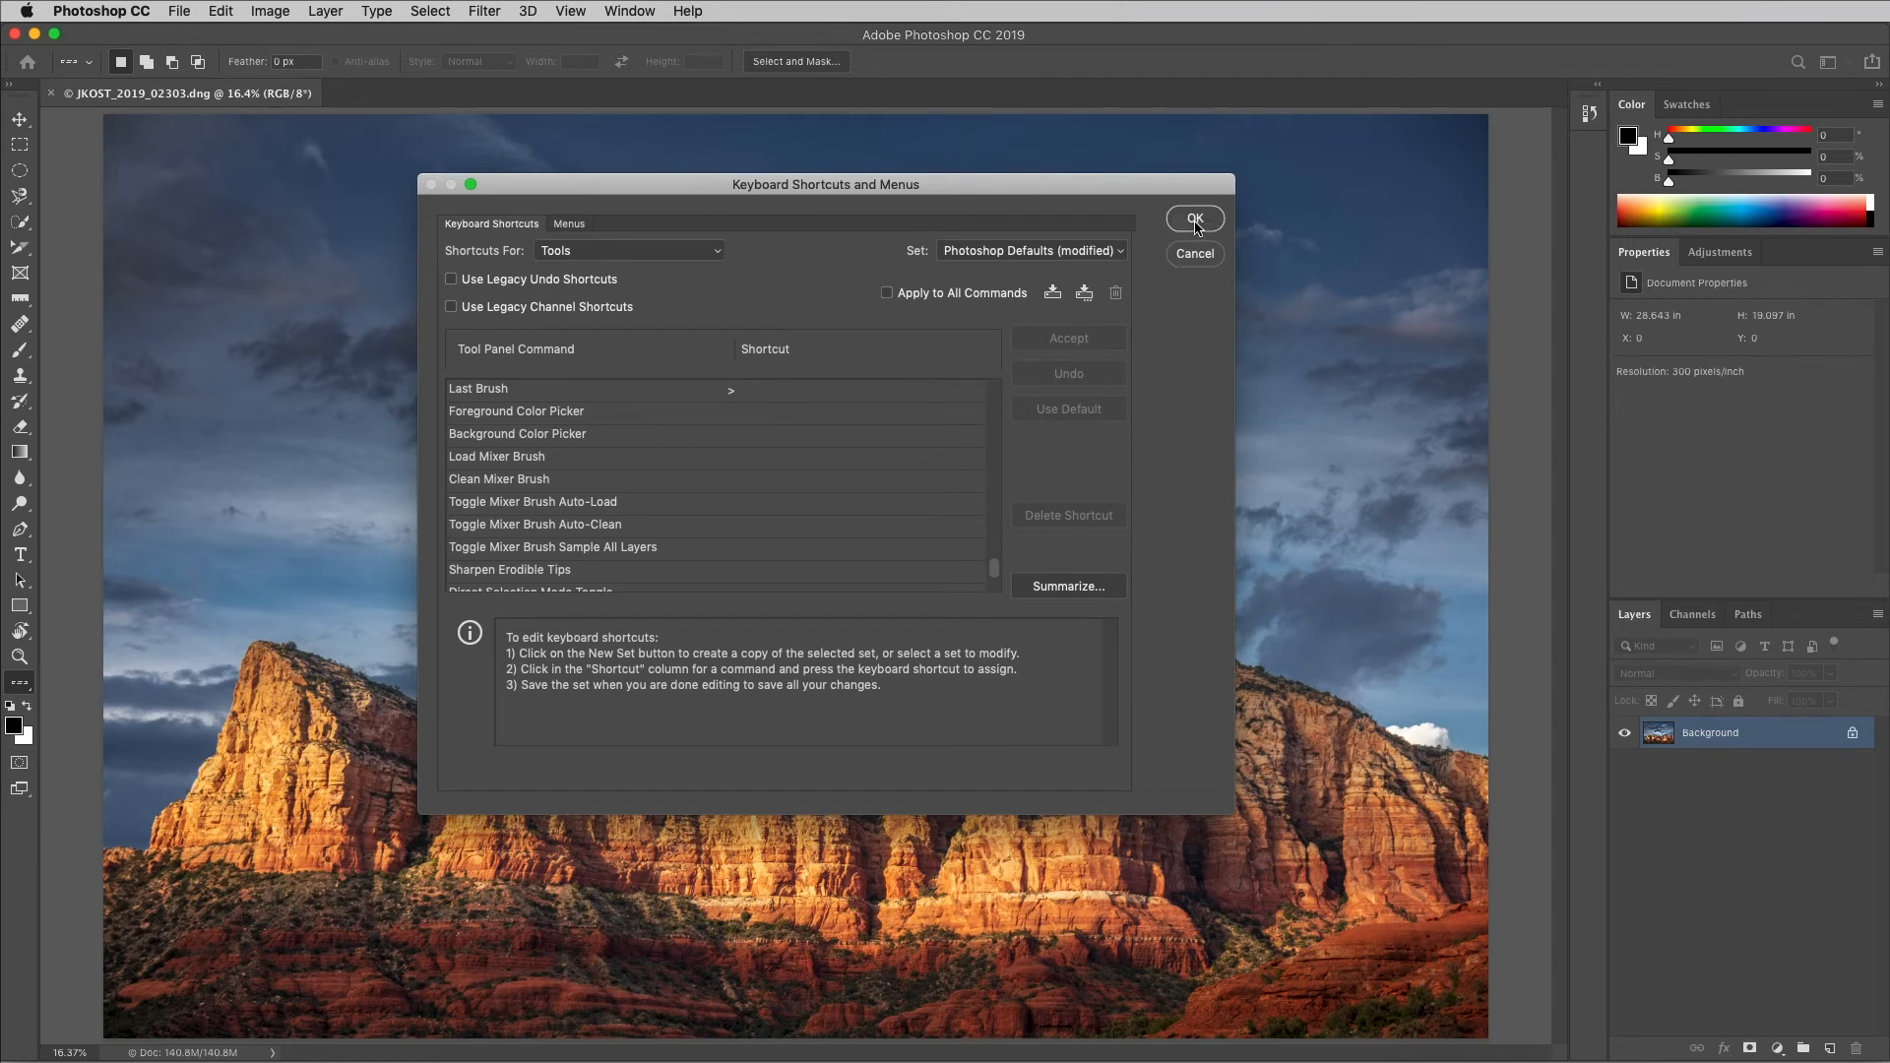
click(1193, 218)
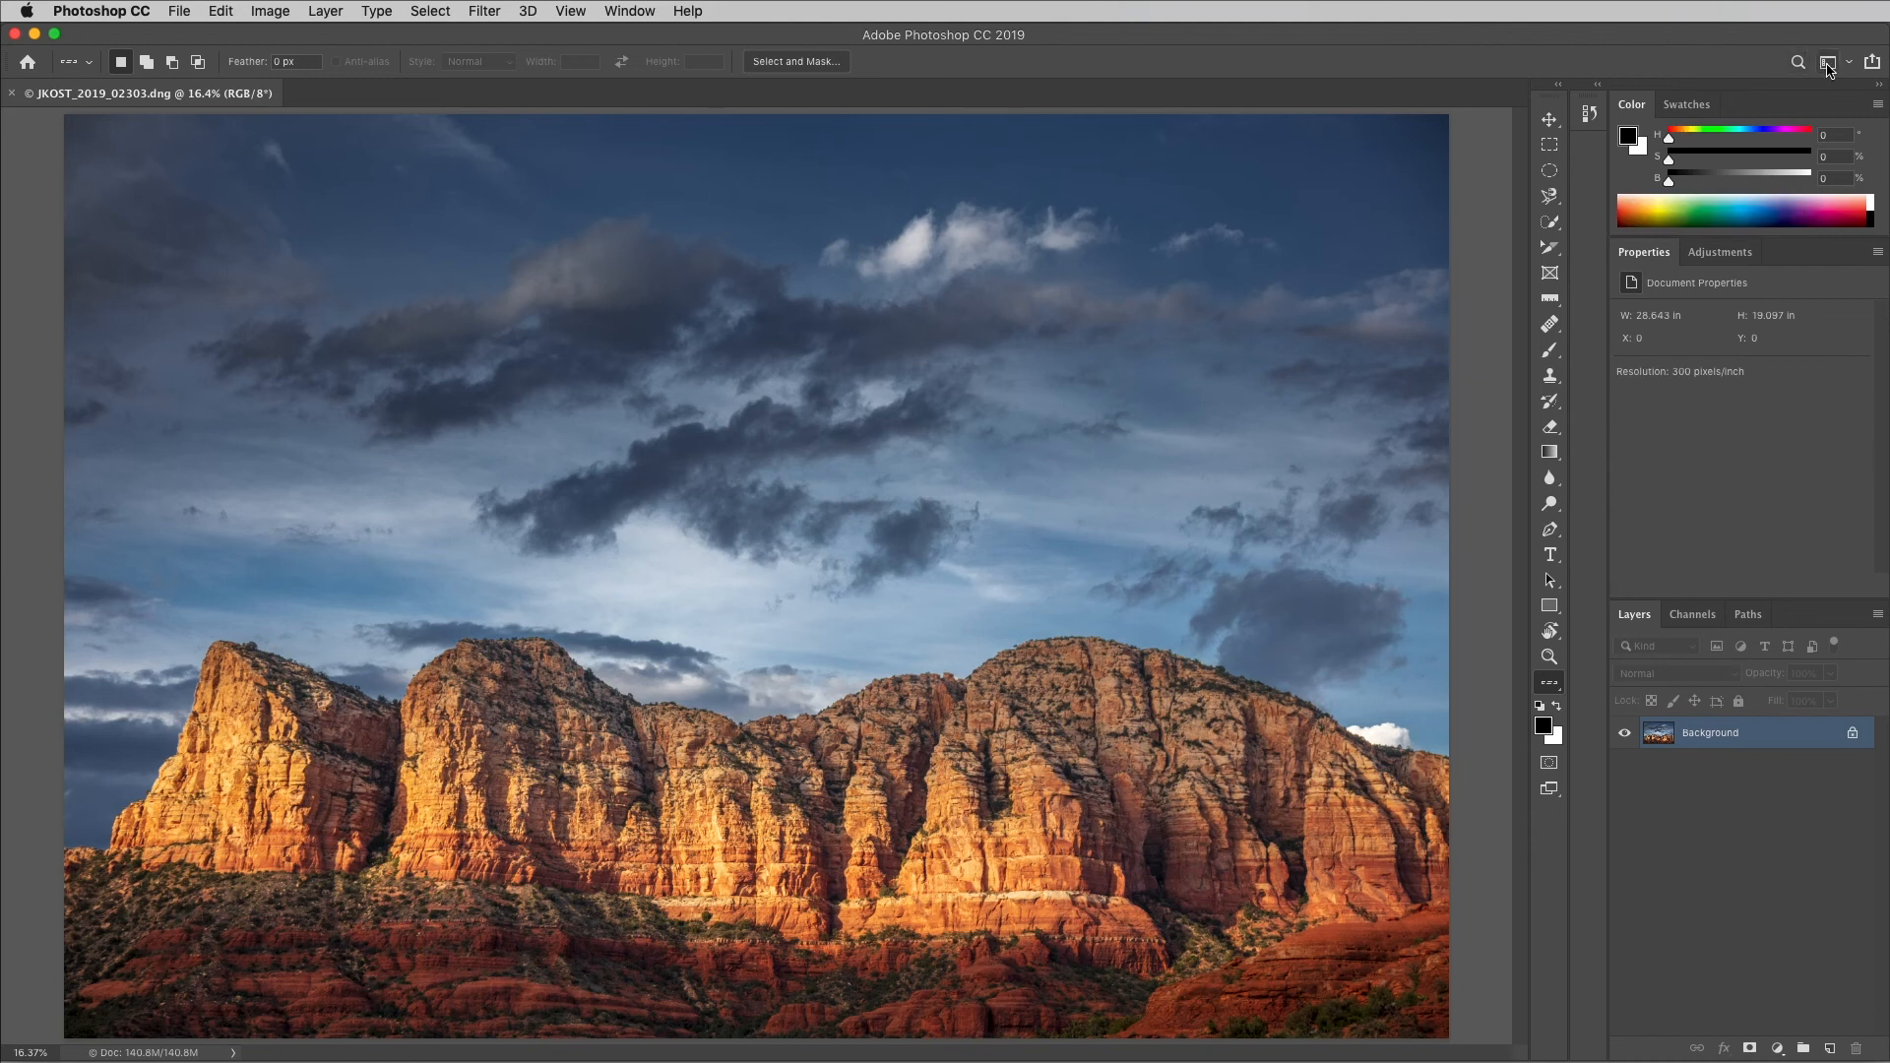
- Choose Reset Essentials from the Workspace switcher with the toolbar docked on the right
click(1829, 61)
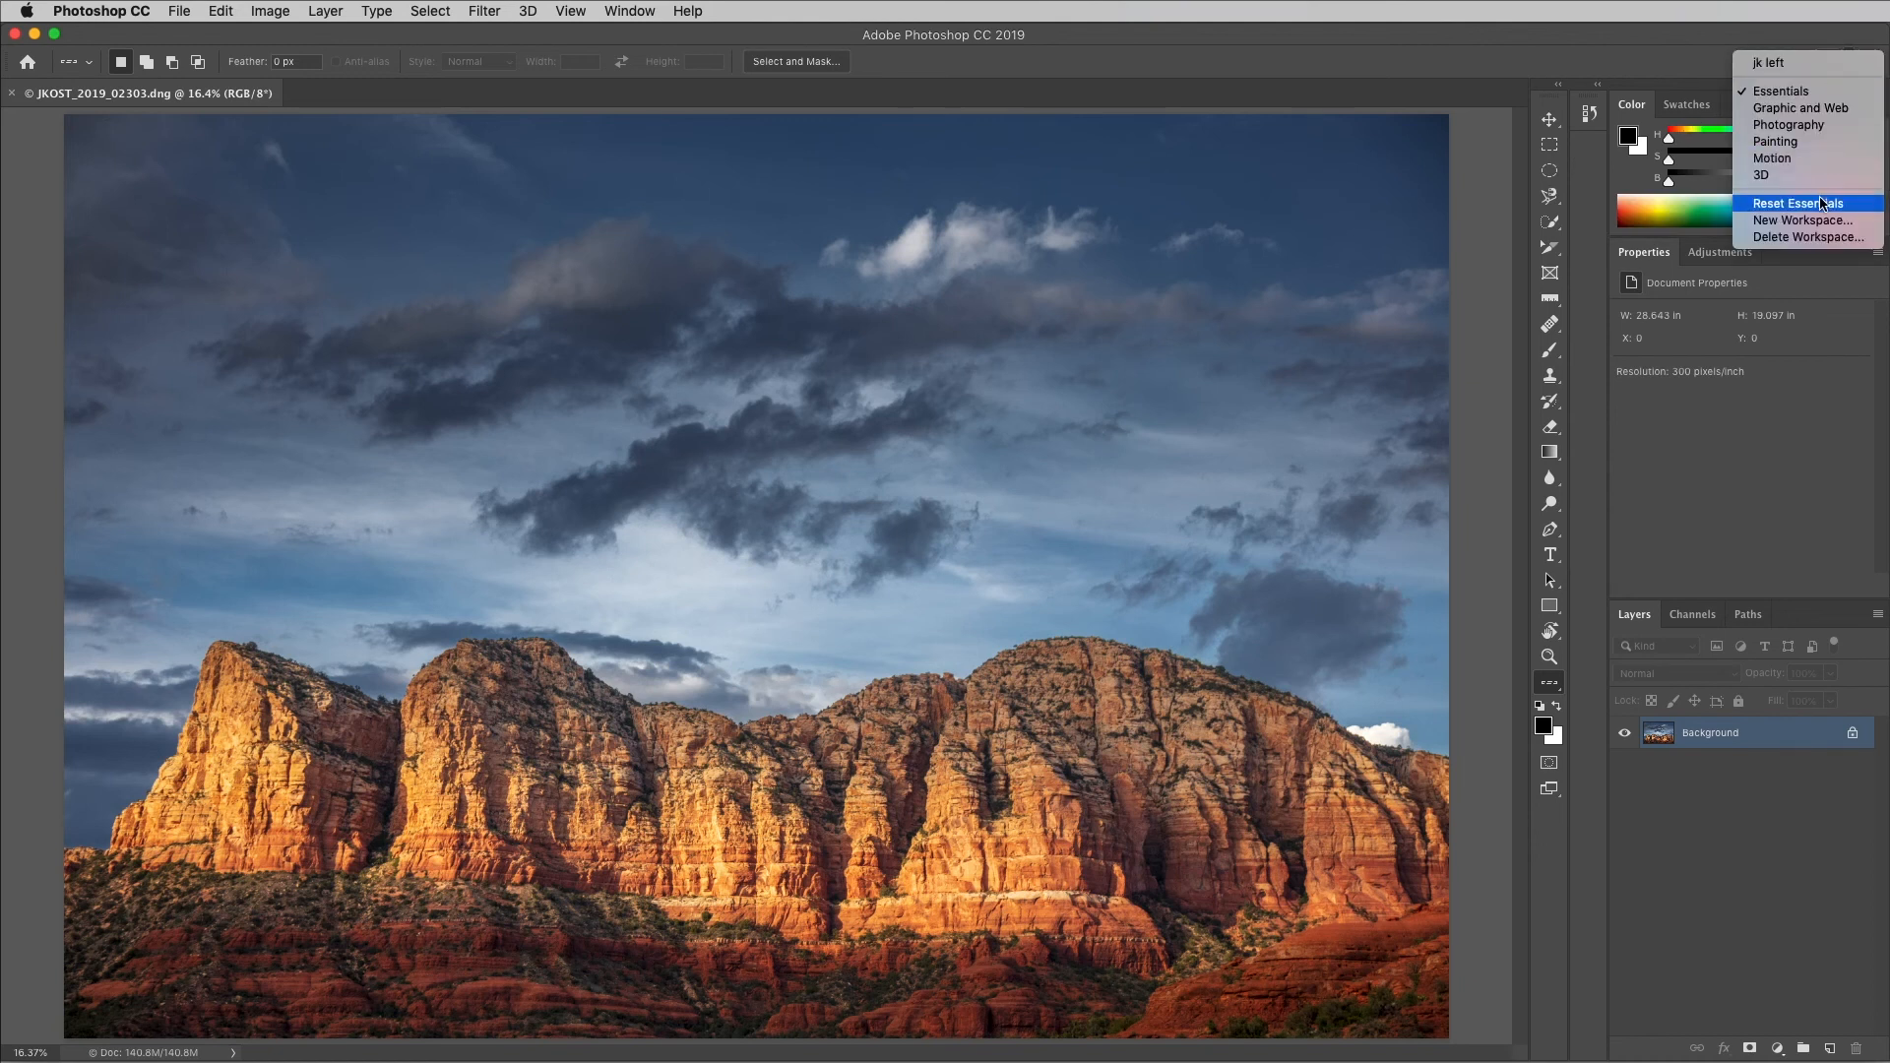
click(1797, 203)
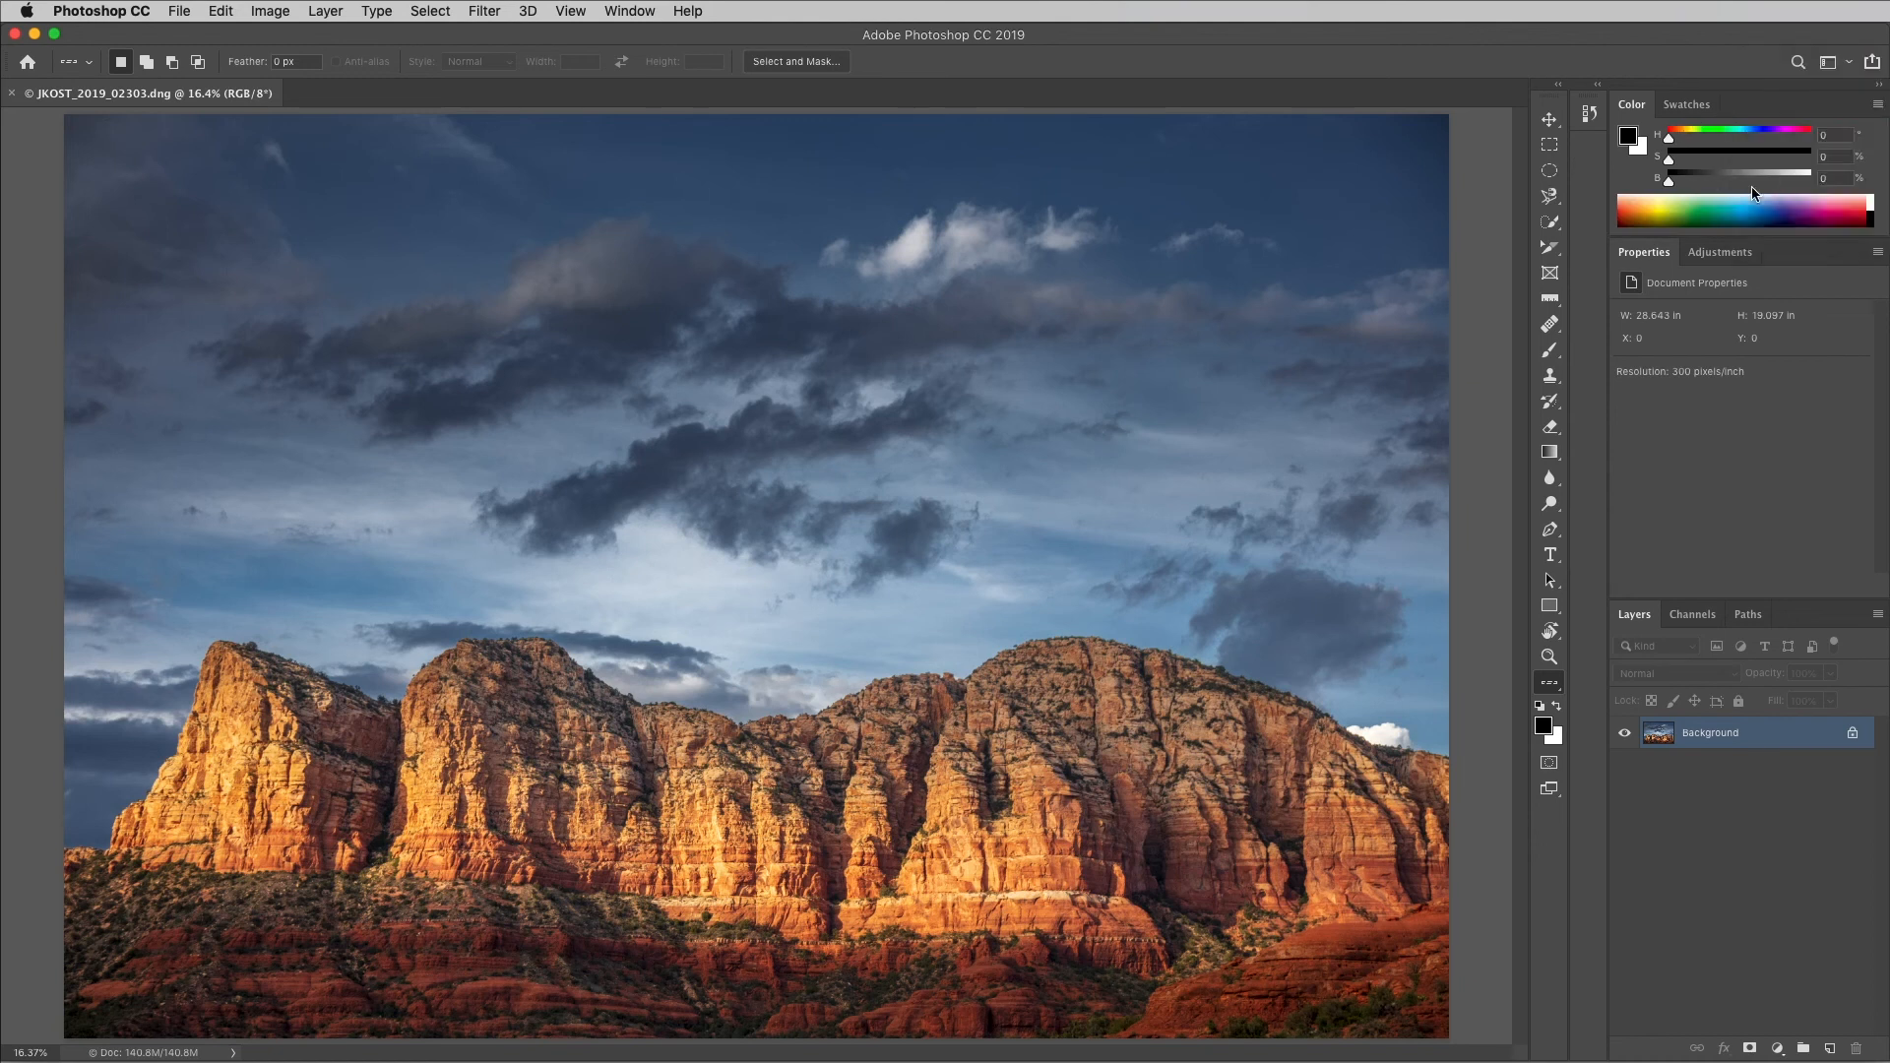